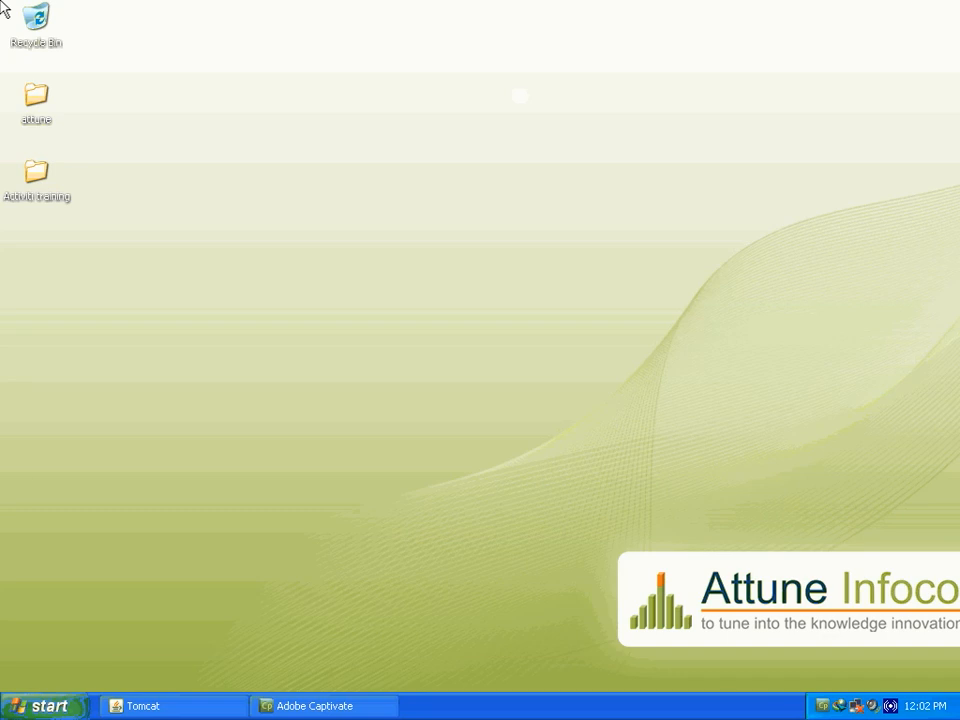
# Browse Activiti training's source folder, then go into tomcat > apache-tomcat-7.0.34 > bin.
pyautogui.click(36, 172)
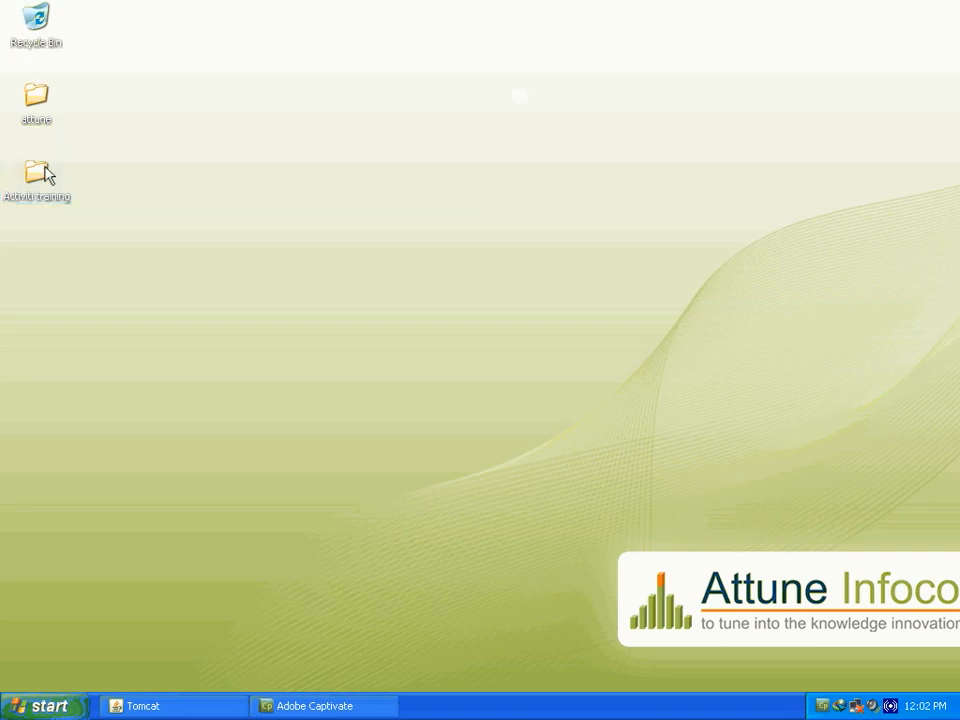
pyautogui.doubleClick(37, 172)
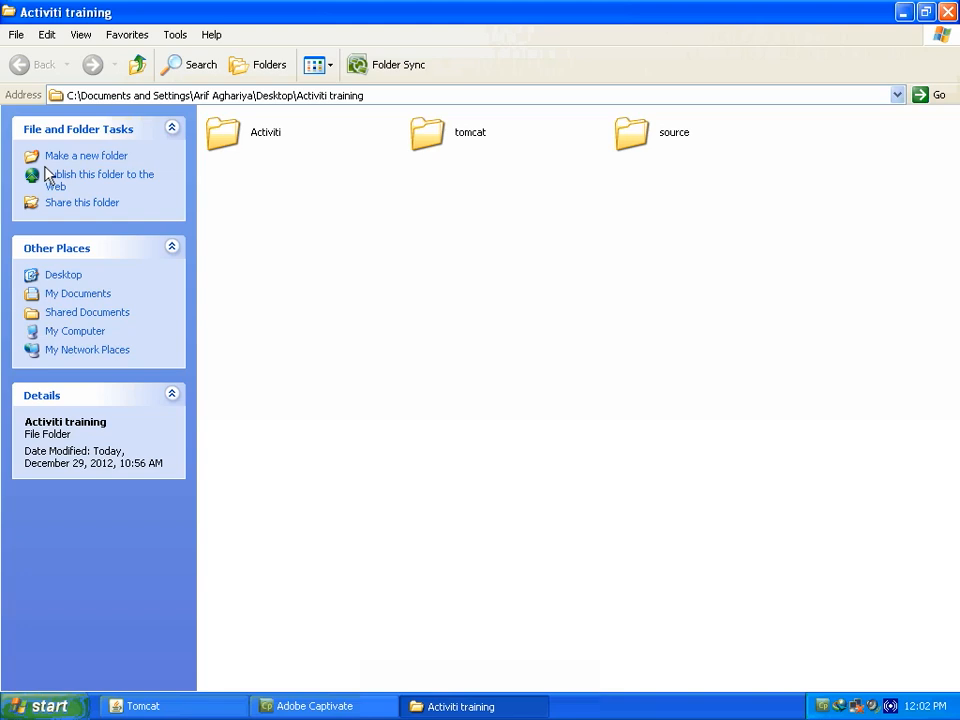
pyautogui.moveTo(116, 174)
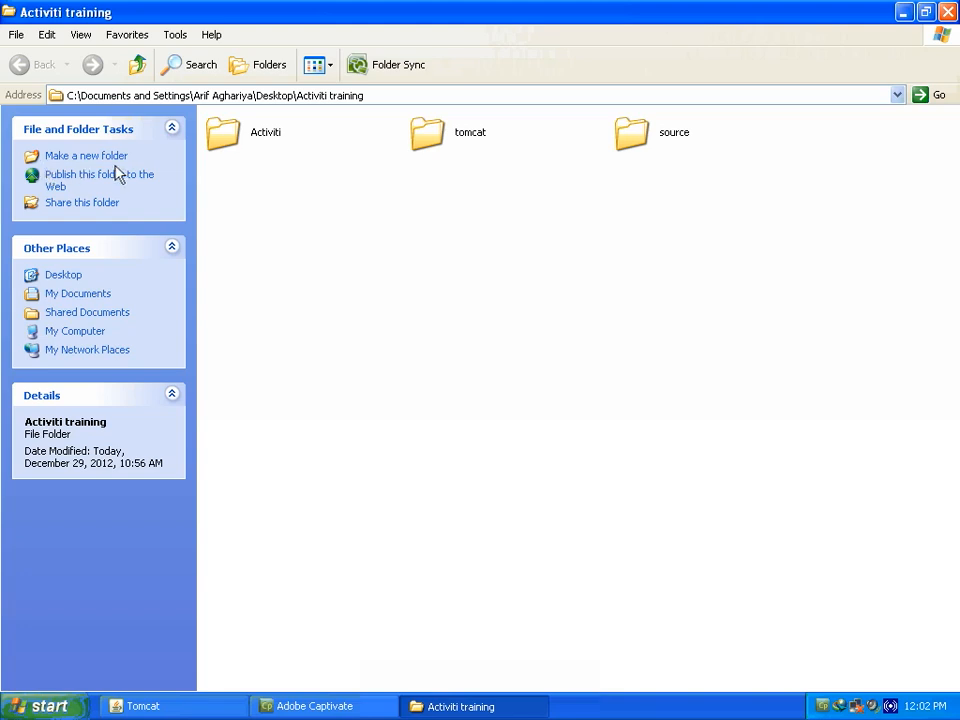
pyautogui.click(633, 137)
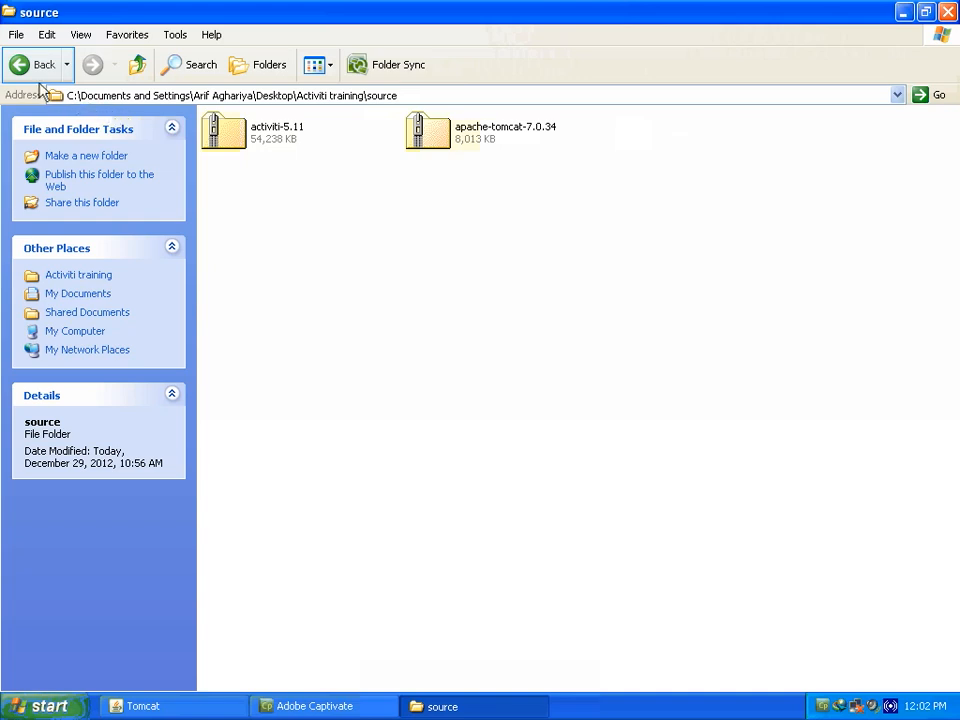
pyautogui.click(24, 64)
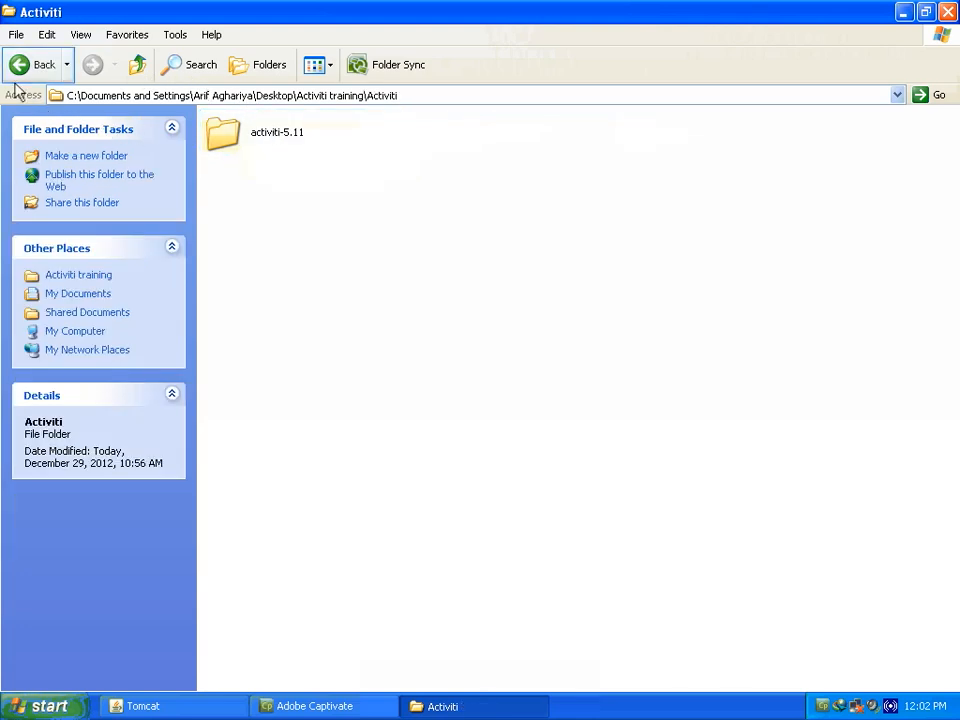
pyautogui.click(26, 65)
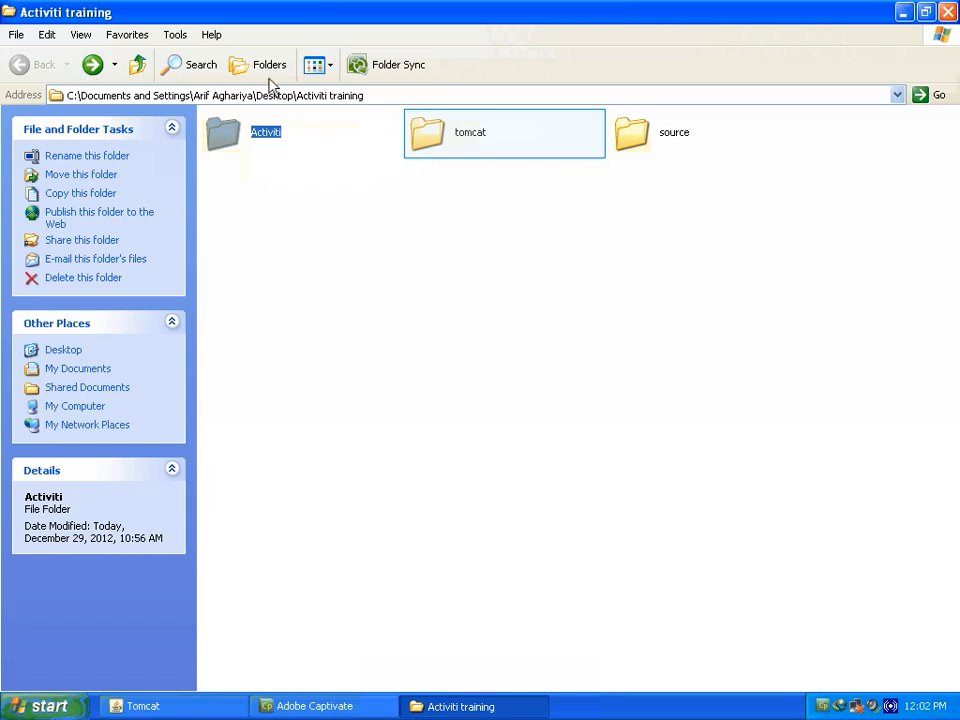
pyautogui.doubleClick(467, 132)
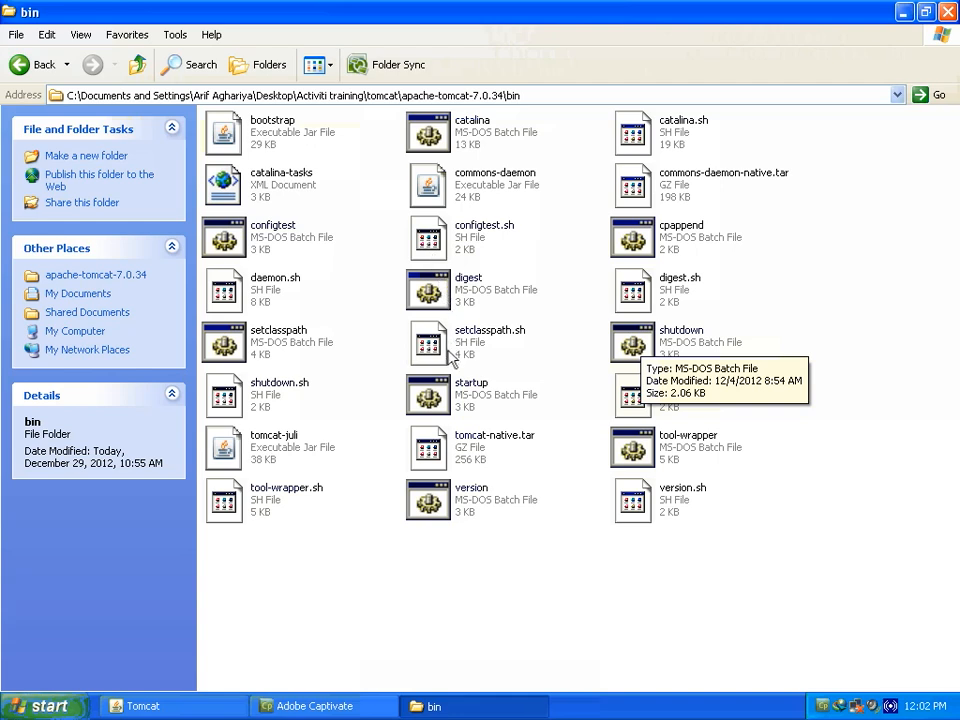
pyautogui.moveTo(454, 401)
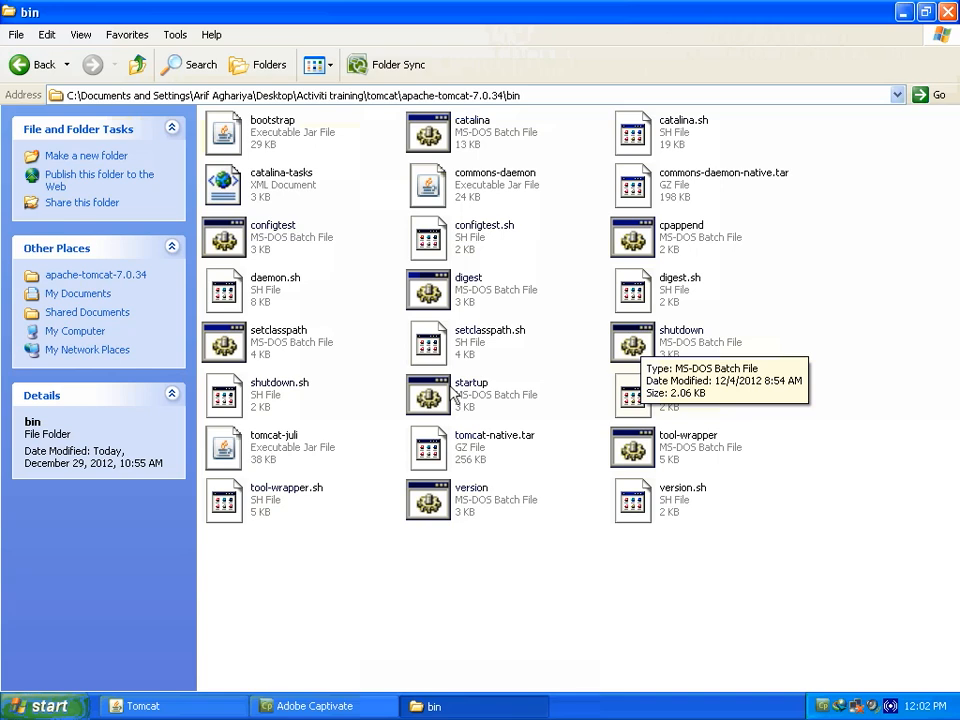
# Bring the Tomcat console forward, showing startup in 924 ms with HTTP on port 8080.
pyautogui.click(680, 330)
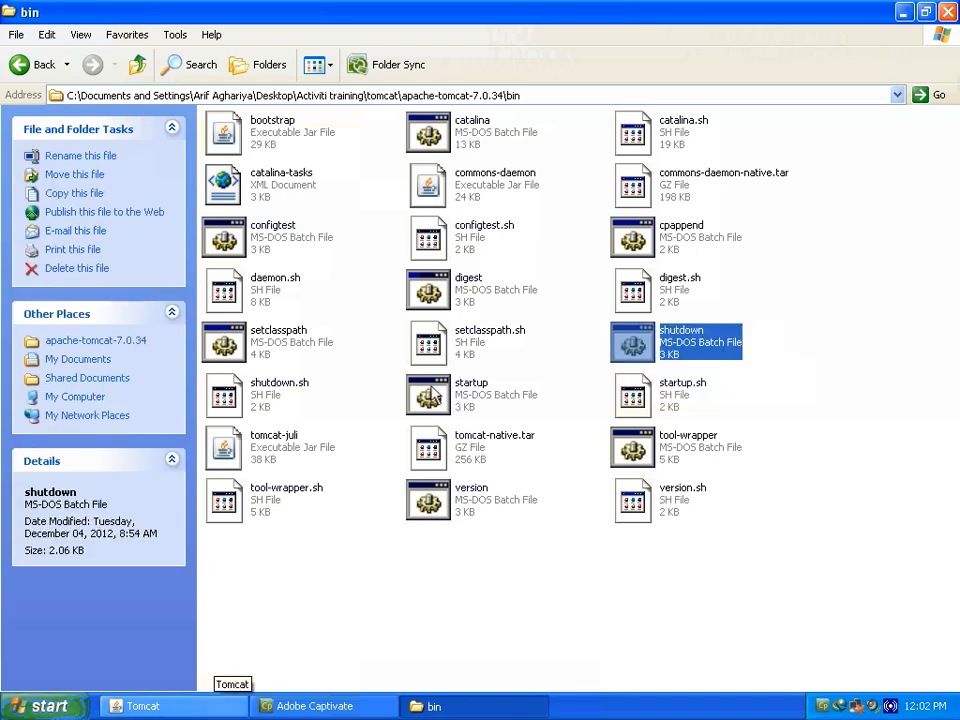
pyautogui.moveTo(220, 625)
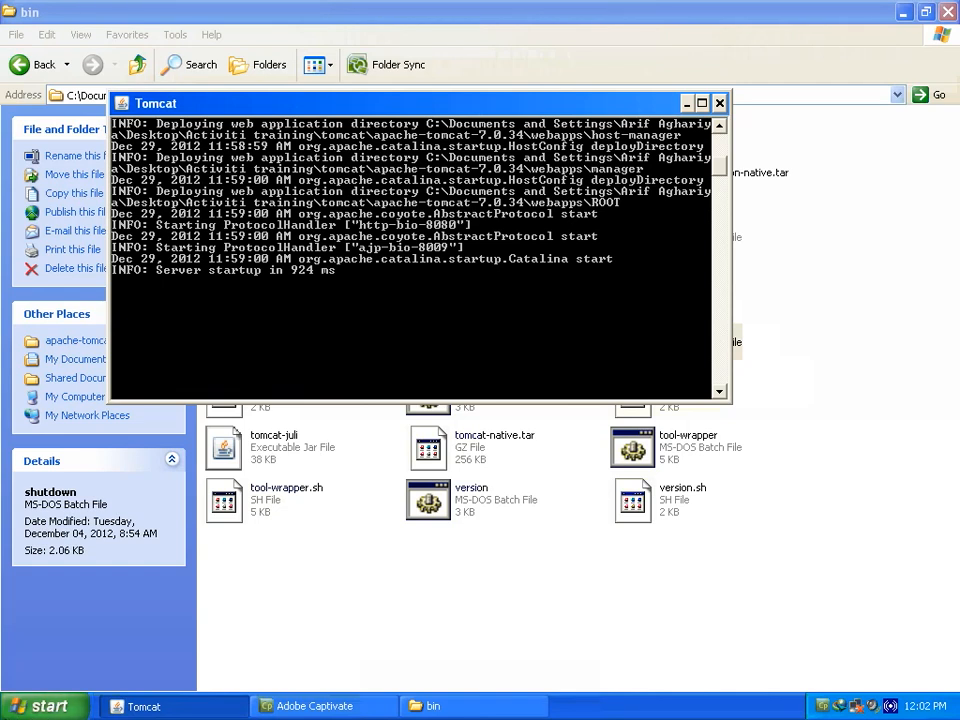
pyautogui.click(40, 707)
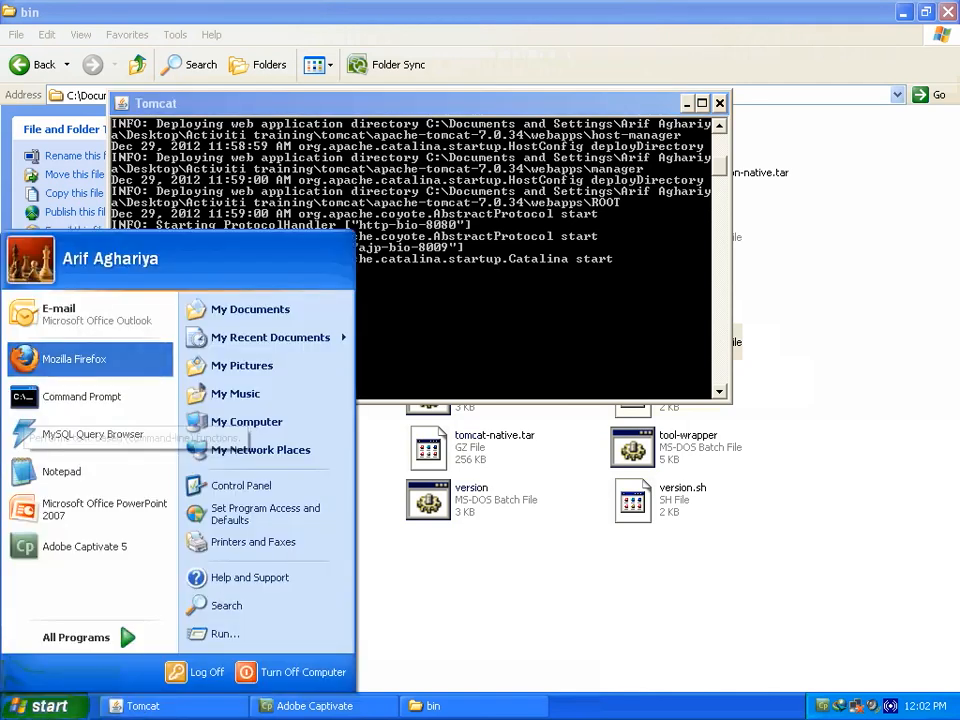
pyautogui.moveTo(35, 483)
pyautogui.write('localhost:8080')
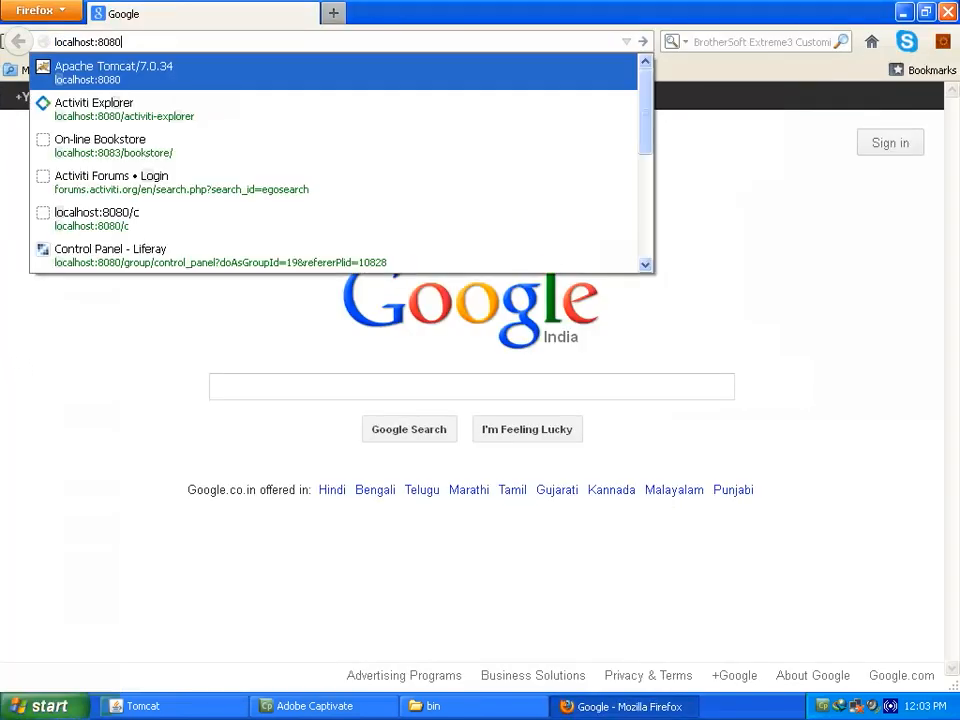
# Load the Apache Tomcat welcome page at localhost:8080 and scroll through it.
pyautogui.click(140, 72)
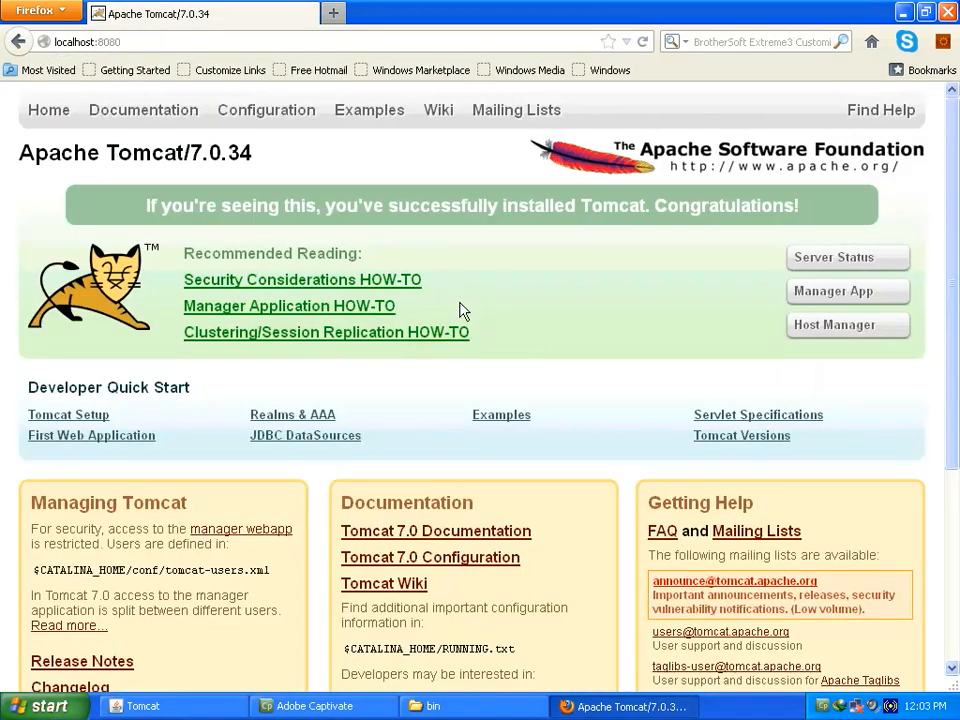
pyautogui.scroll(-3)
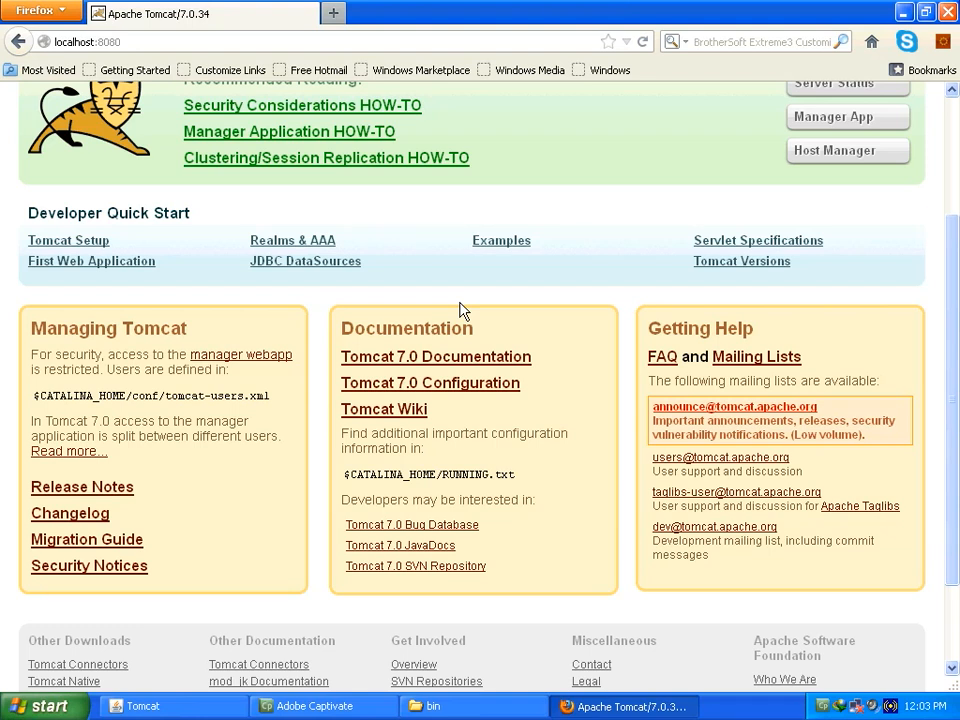
pyautogui.scroll(3)
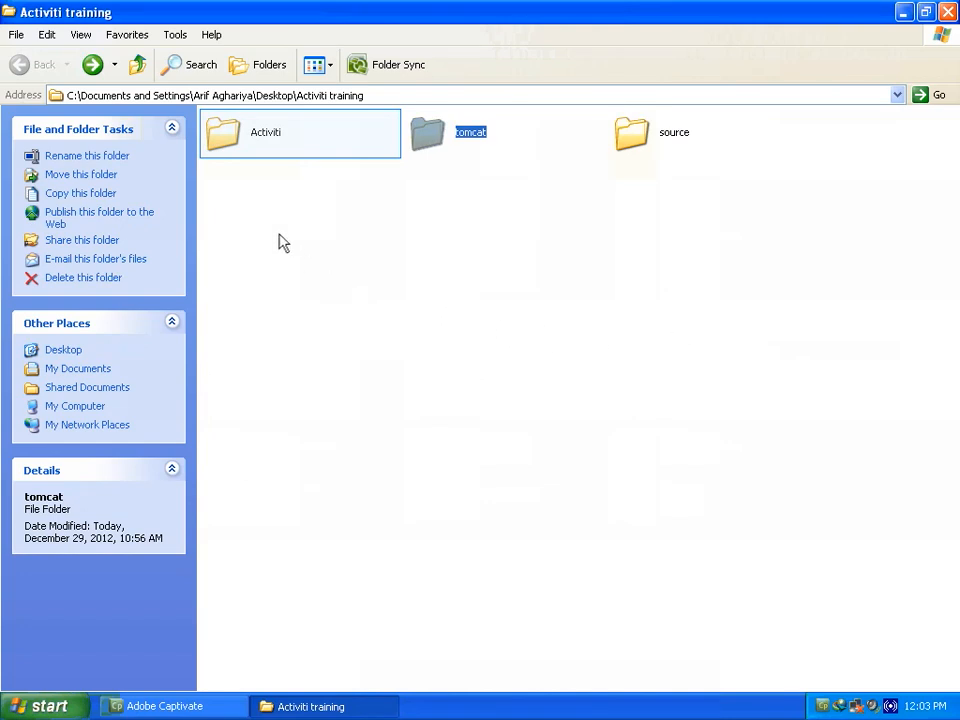
# Enter the Activiti folder and browse activiti-5.11's libs and docs subfolders, returning each time.
pyautogui.doubleClick(265, 135)
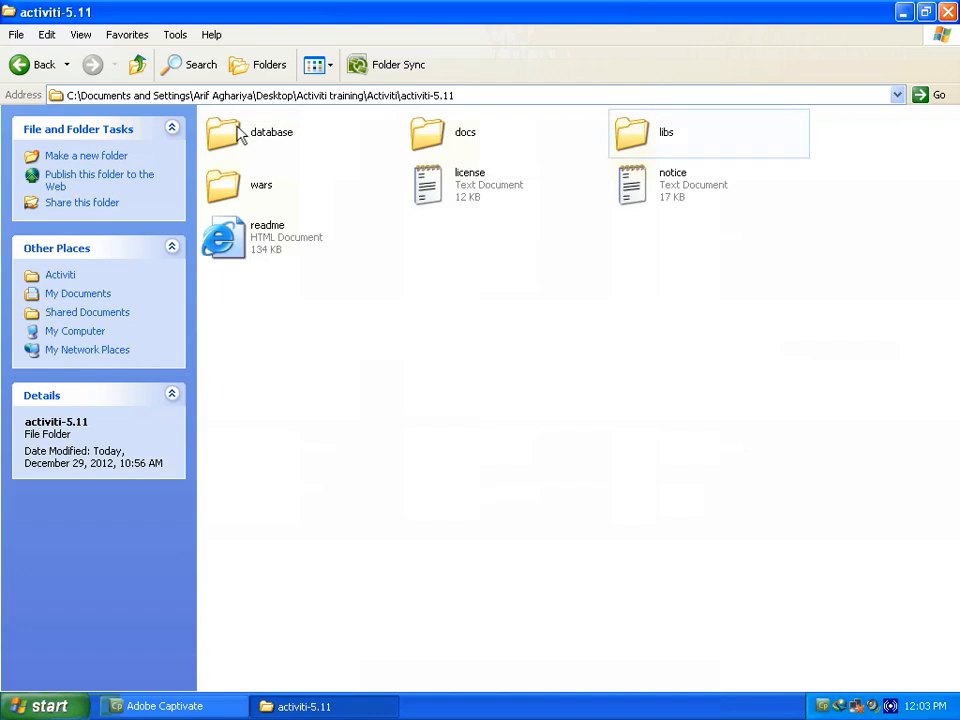
pyautogui.moveTo(602, 146)
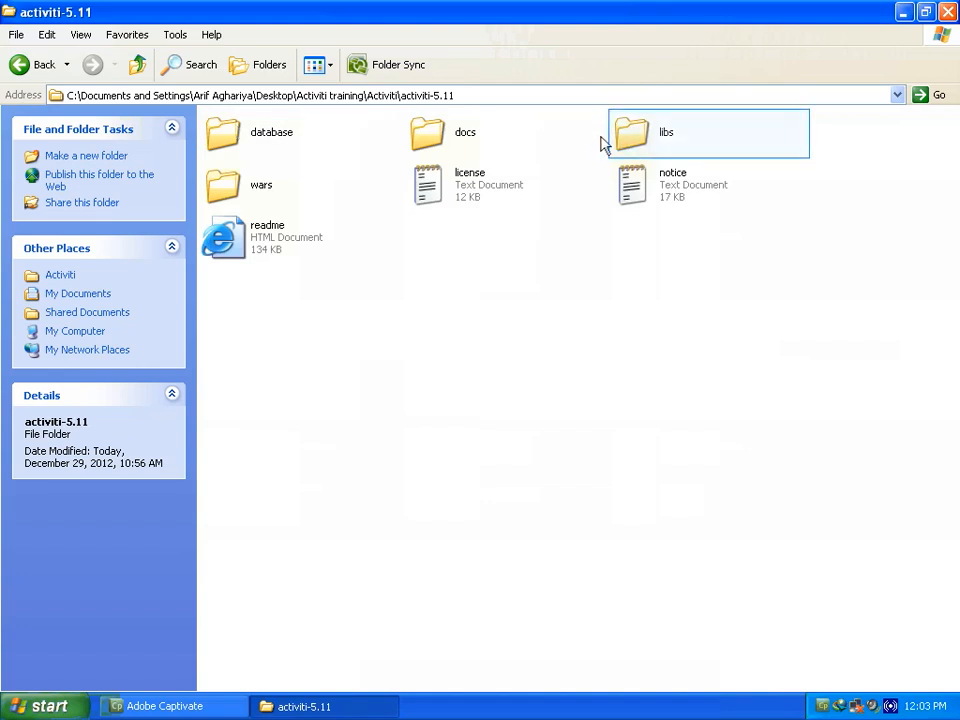
pyautogui.doubleClick(633, 133)
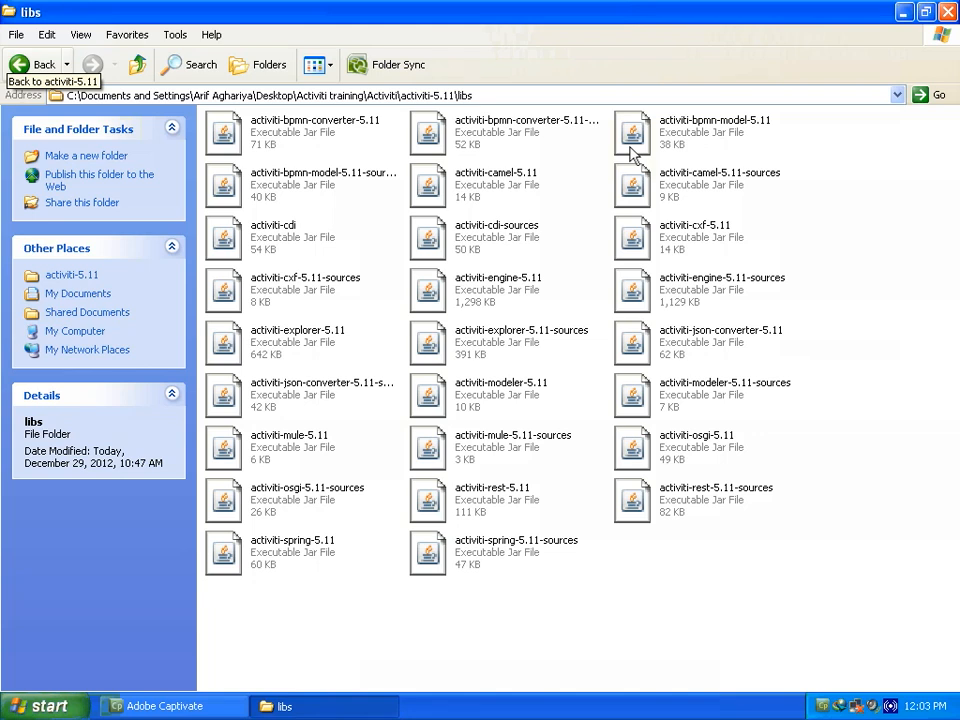
pyautogui.moveTo(494, 150)
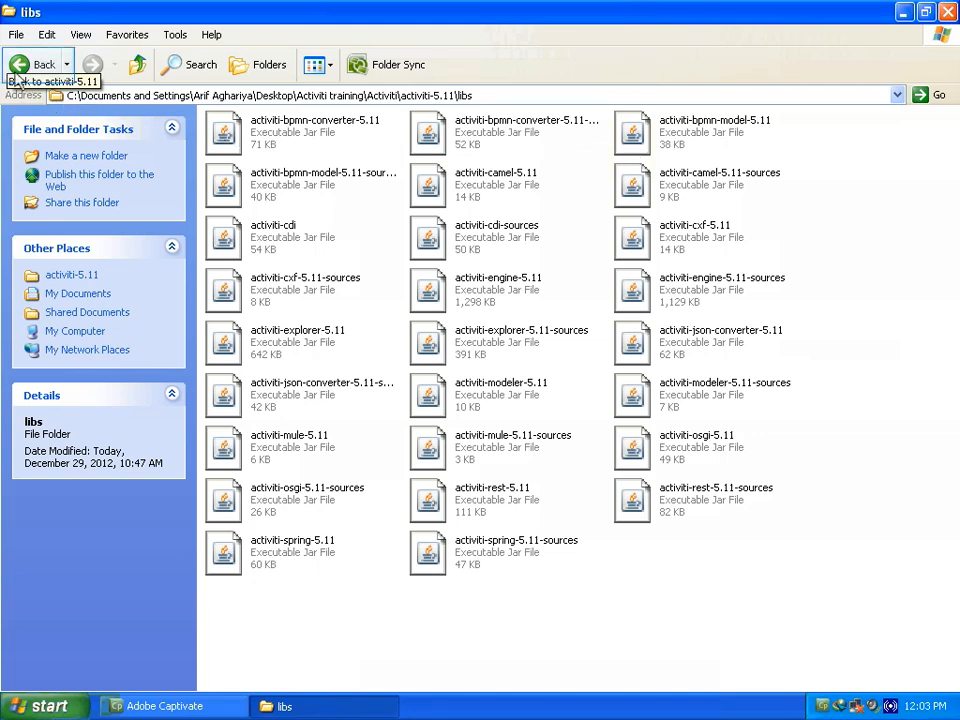
pyautogui.click(36, 64)
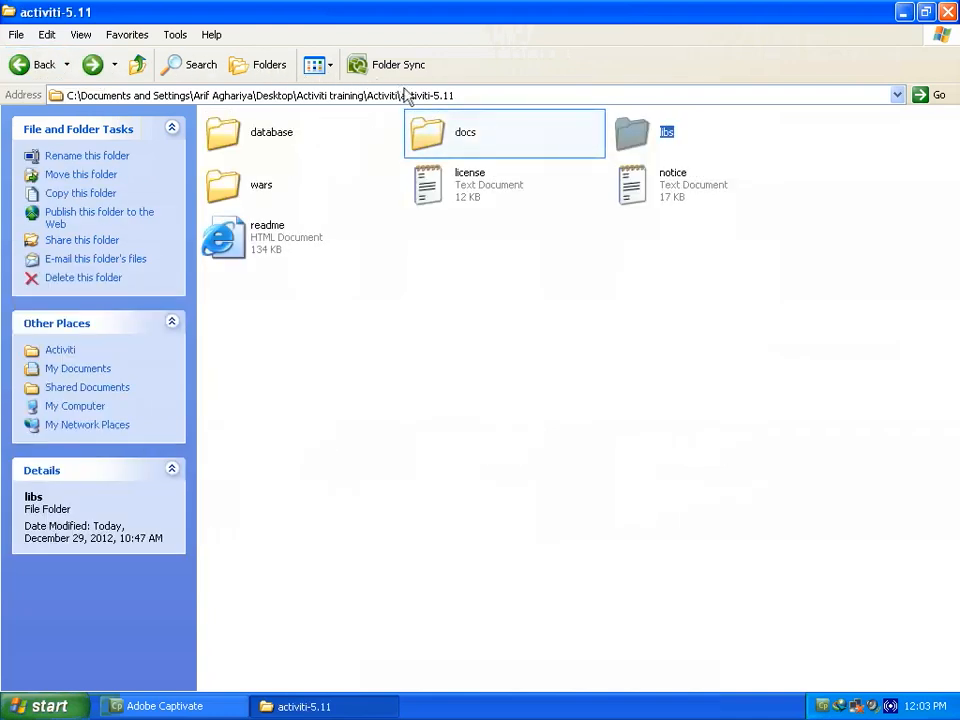
pyautogui.doubleClick(438, 131)
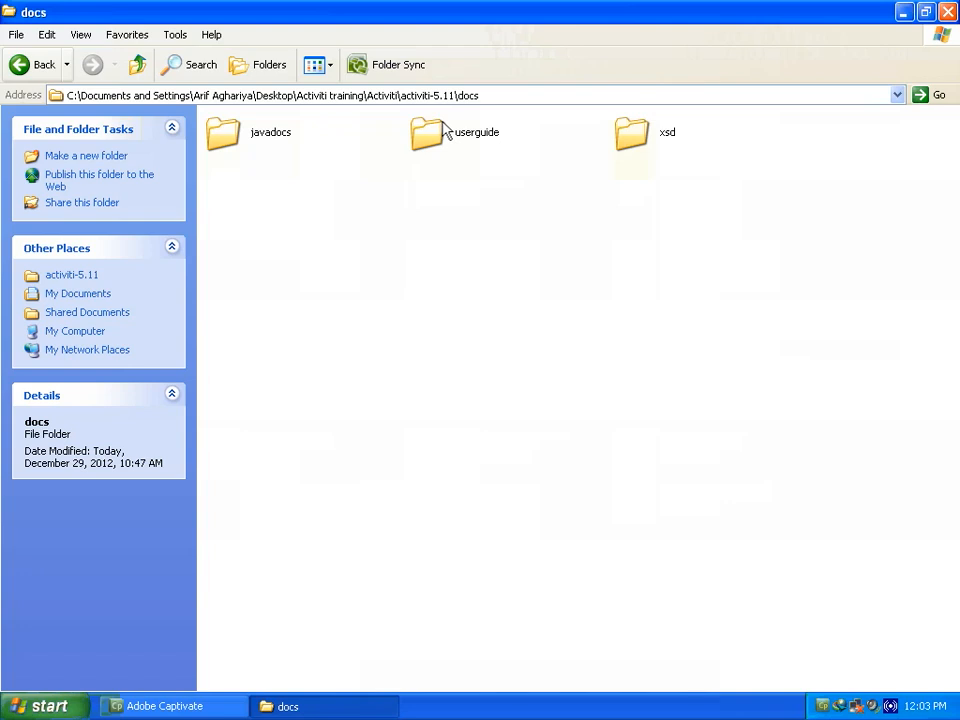
pyautogui.moveTo(168, 120)
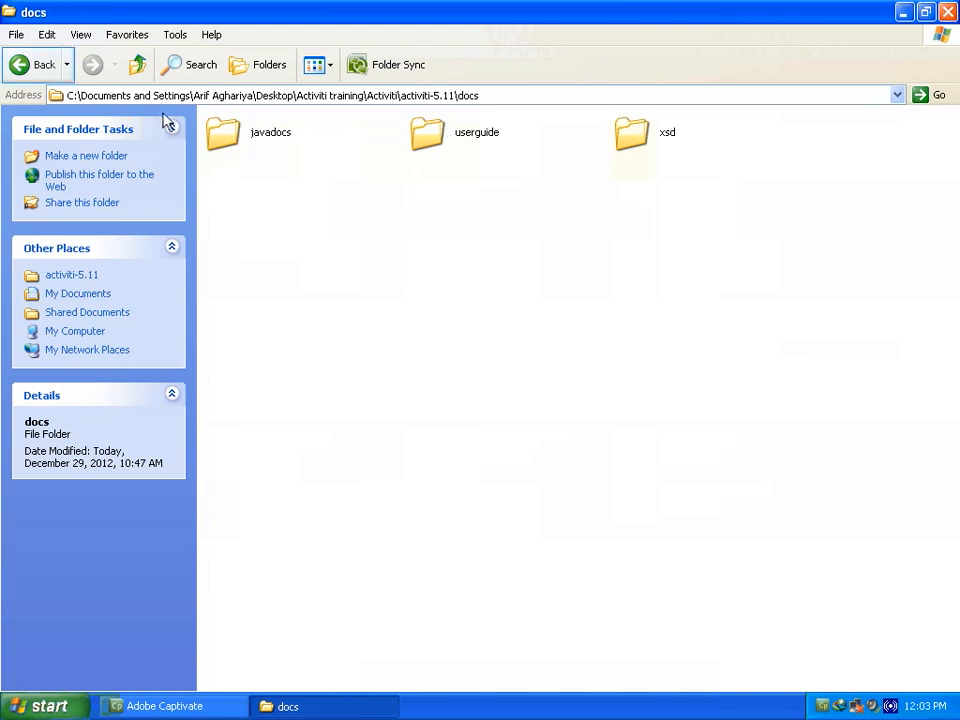
pyautogui.click(28, 64)
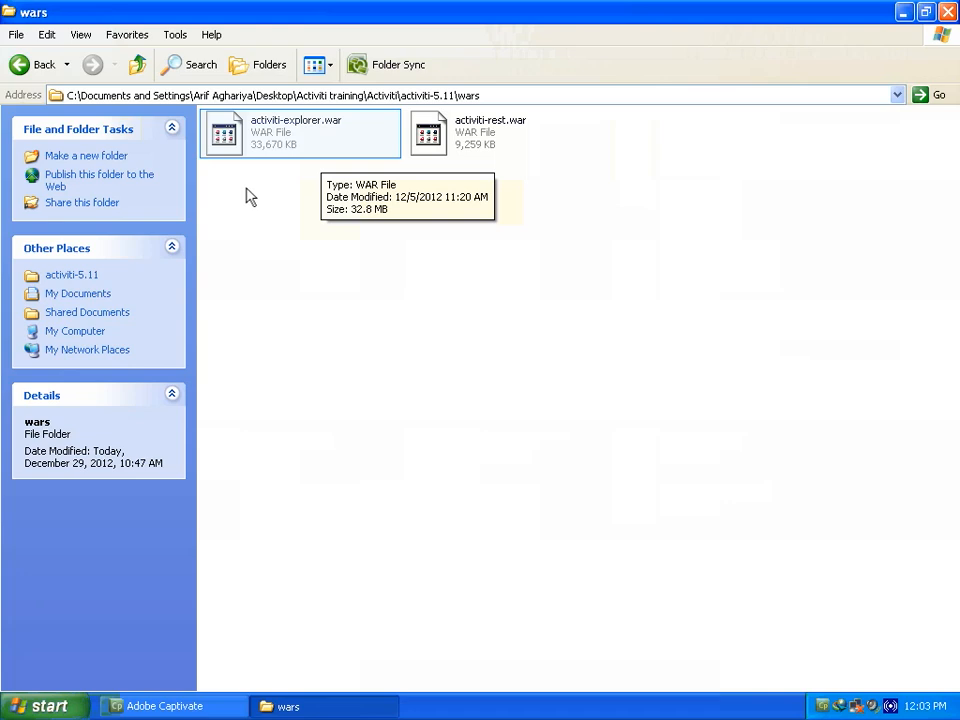
pyautogui.moveTo(293, 148)
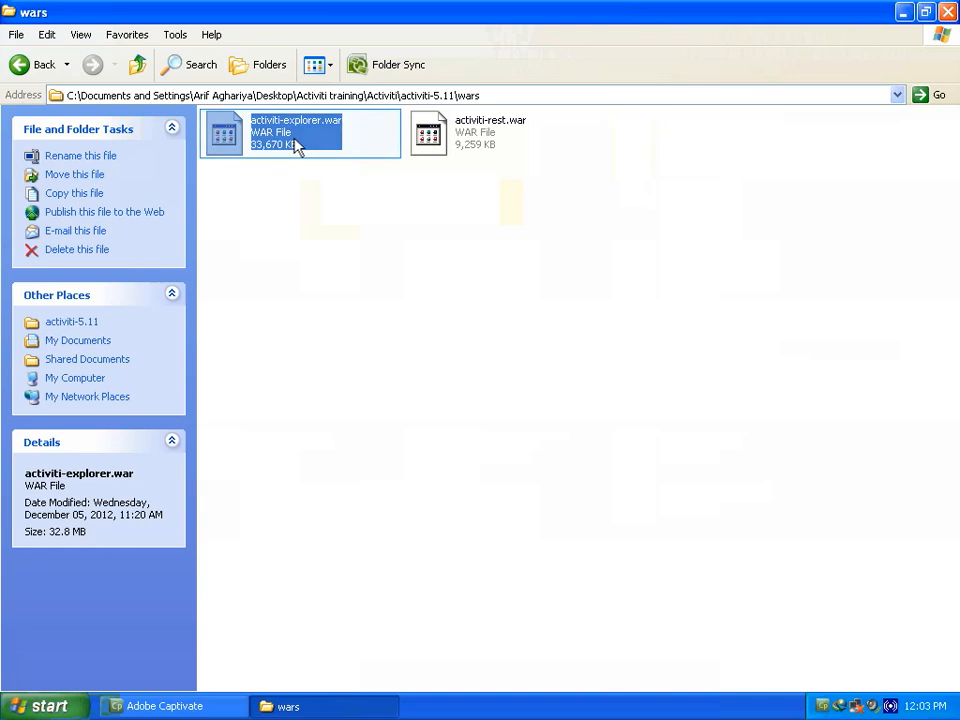
# Copy activiti-explorer.war and paste it beside docs, examples, manager and ROOT in webapps.
pyautogui.rightClick(295, 145)
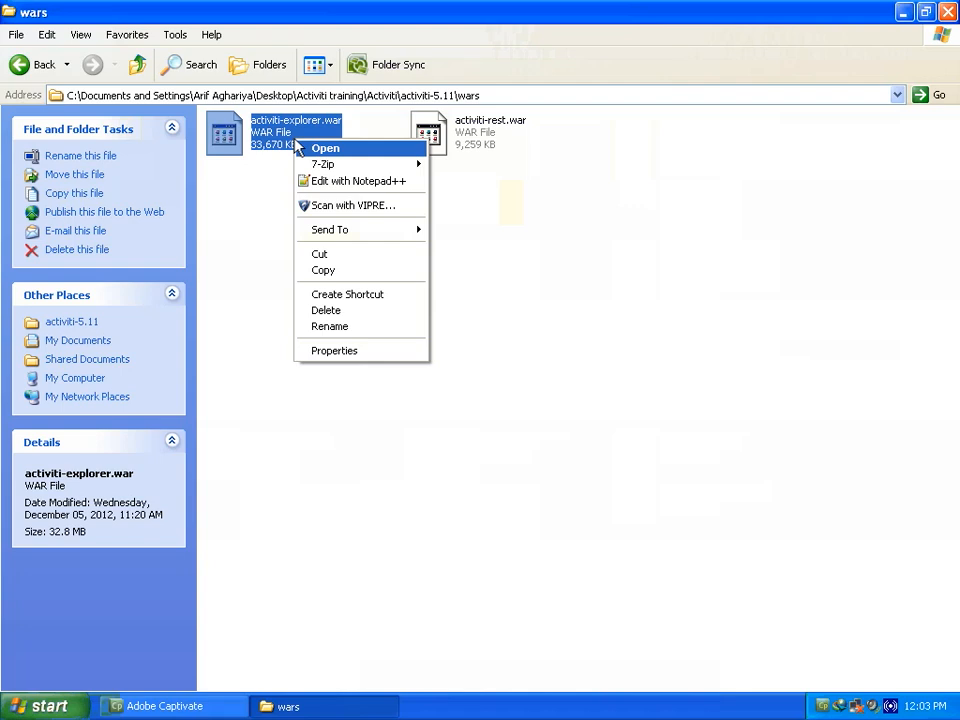
pyautogui.moveTo(323, 270)
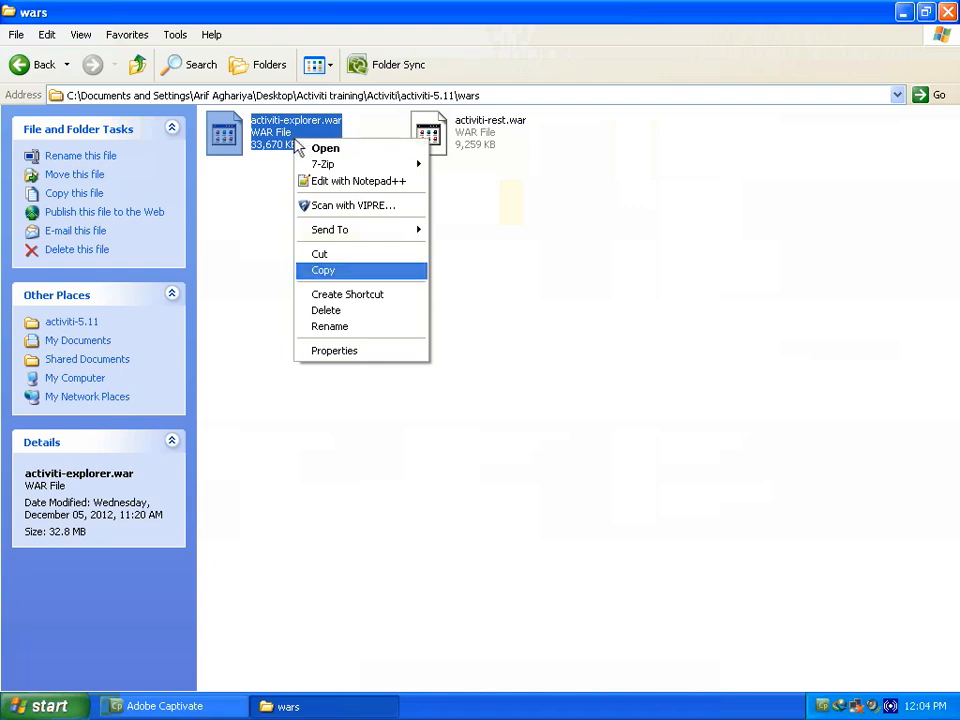
pyautogui.moveTo(322, 276)
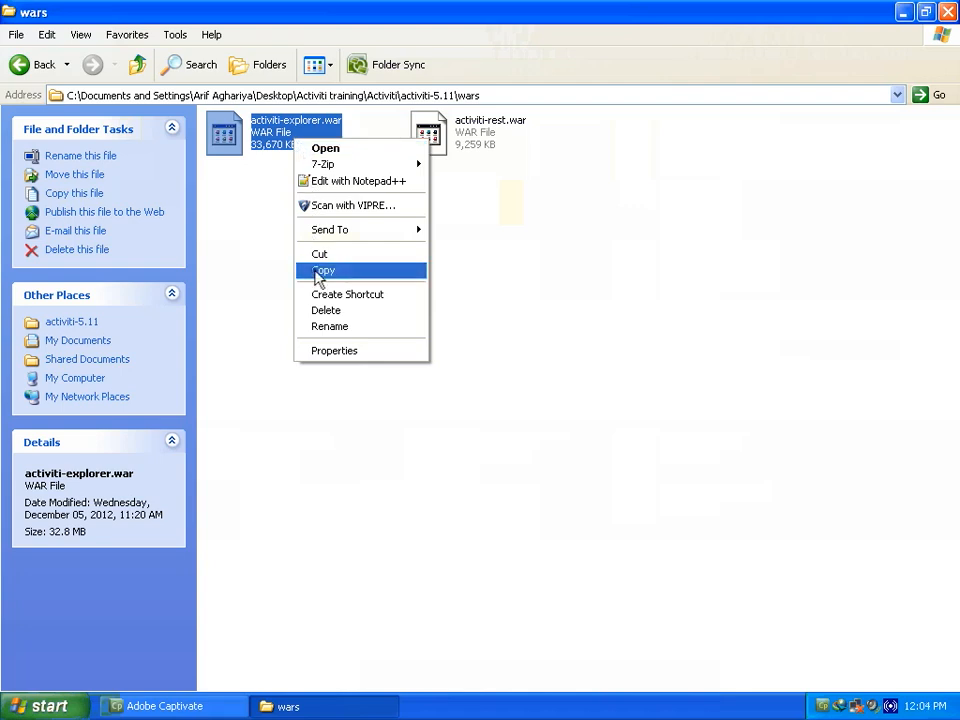
pyautogui.click(324, 270)
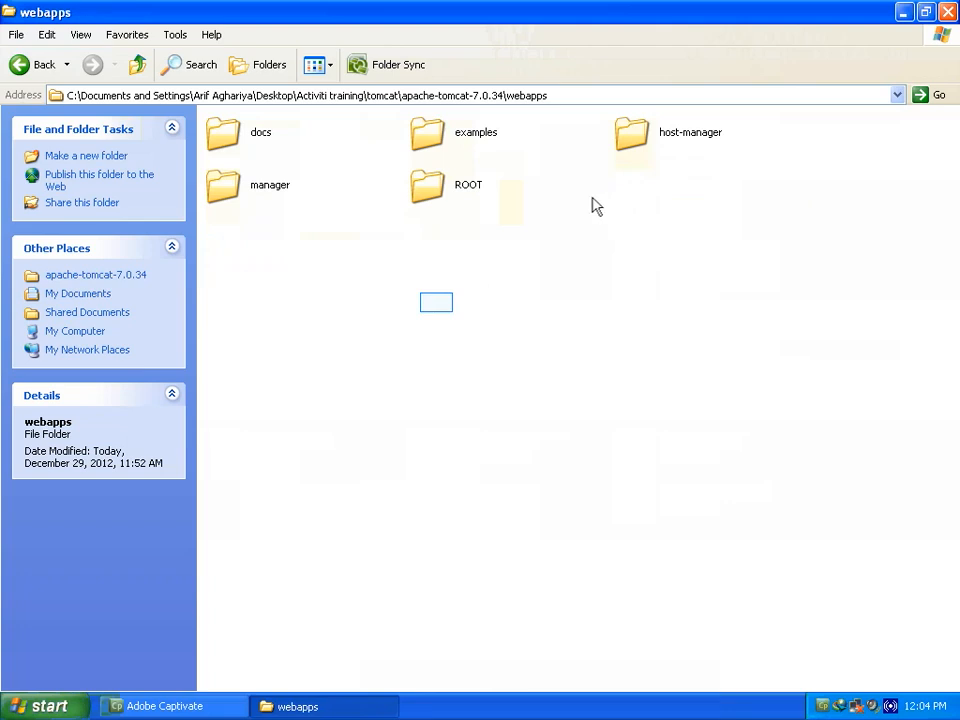
pyautogui.rightClick(436, 305)
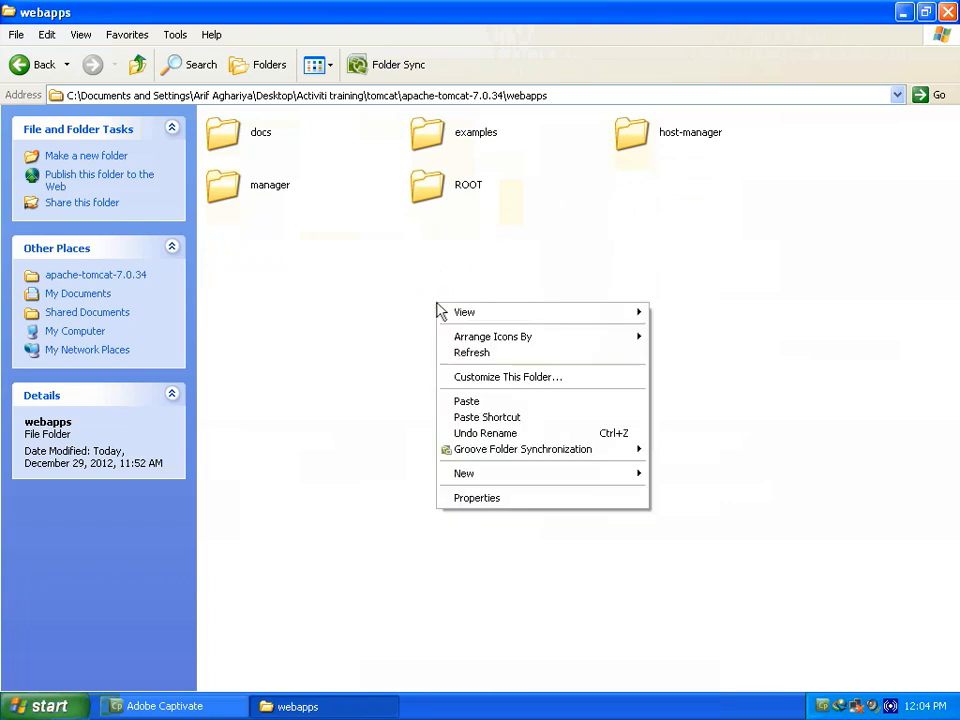
pyautogui.moveTo(466, 401)
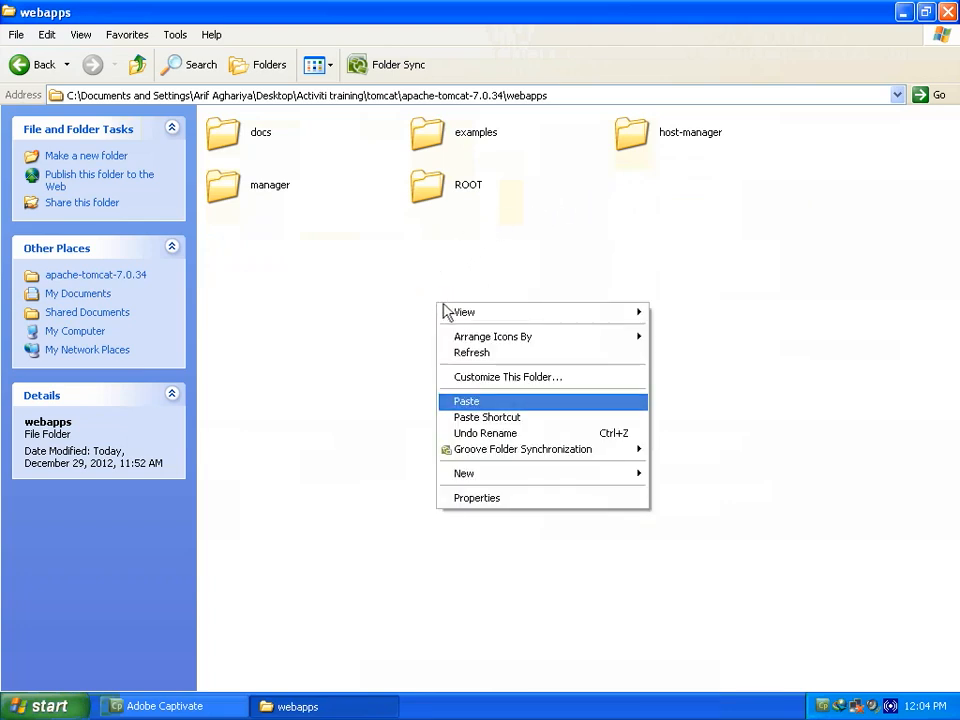
pyautogui.click(465, 401)
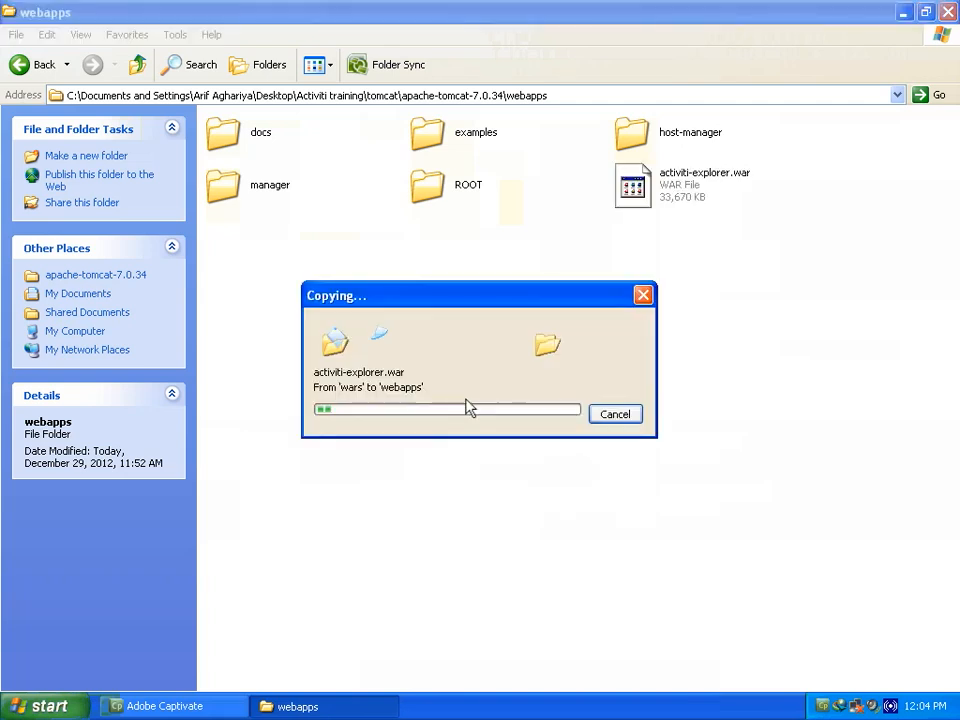
pyautogui.moveTo(470, 365)
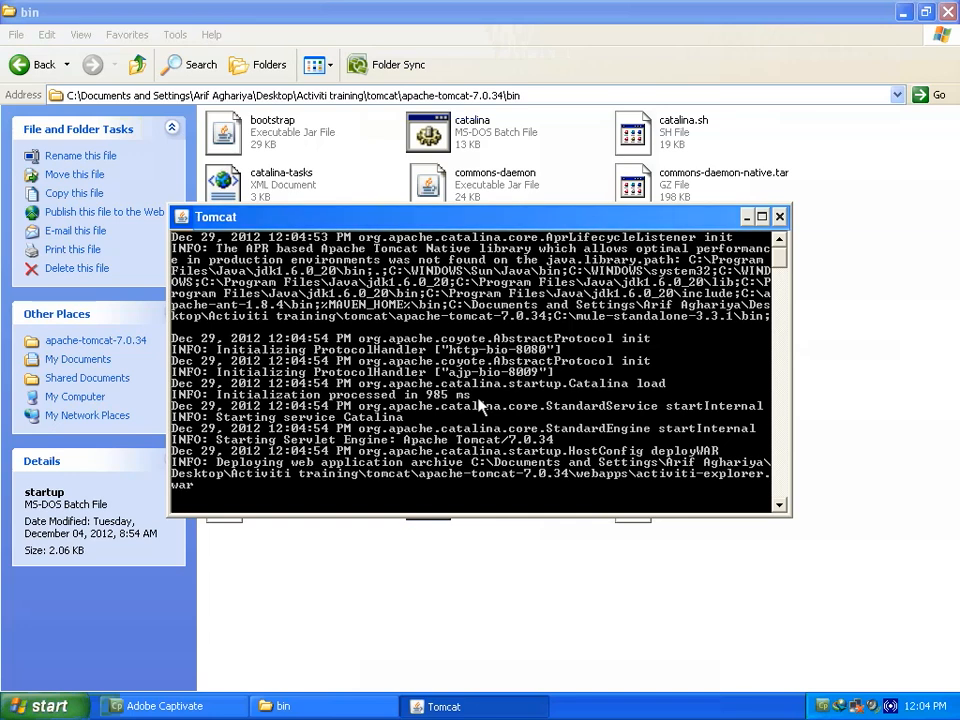
pyautogui.moveTo(483, 218)
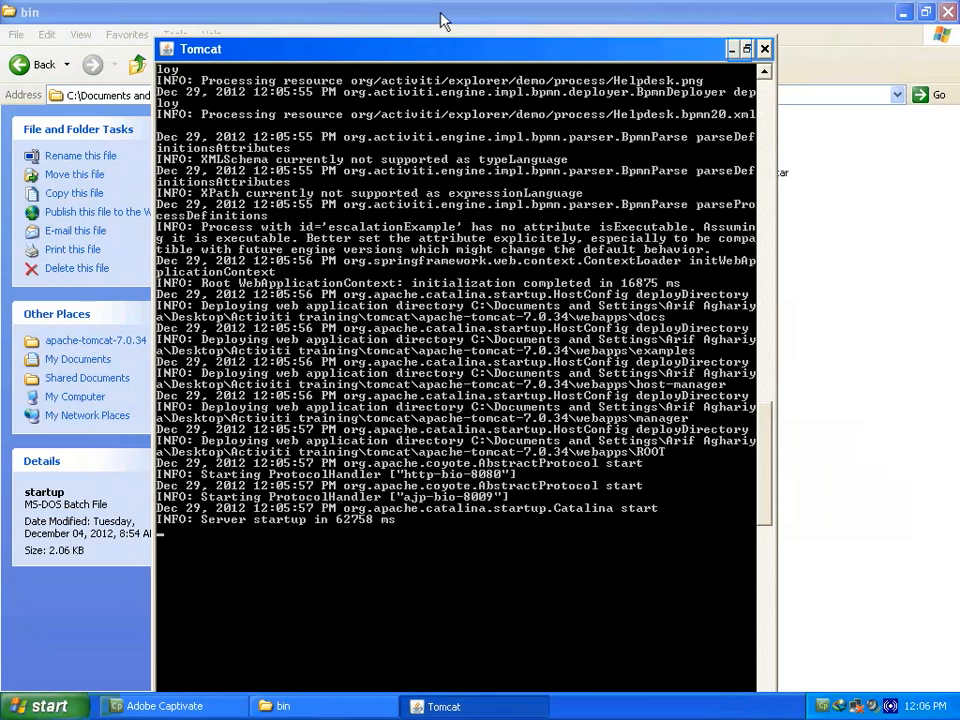
pyautogui.moveTo(728, 48)
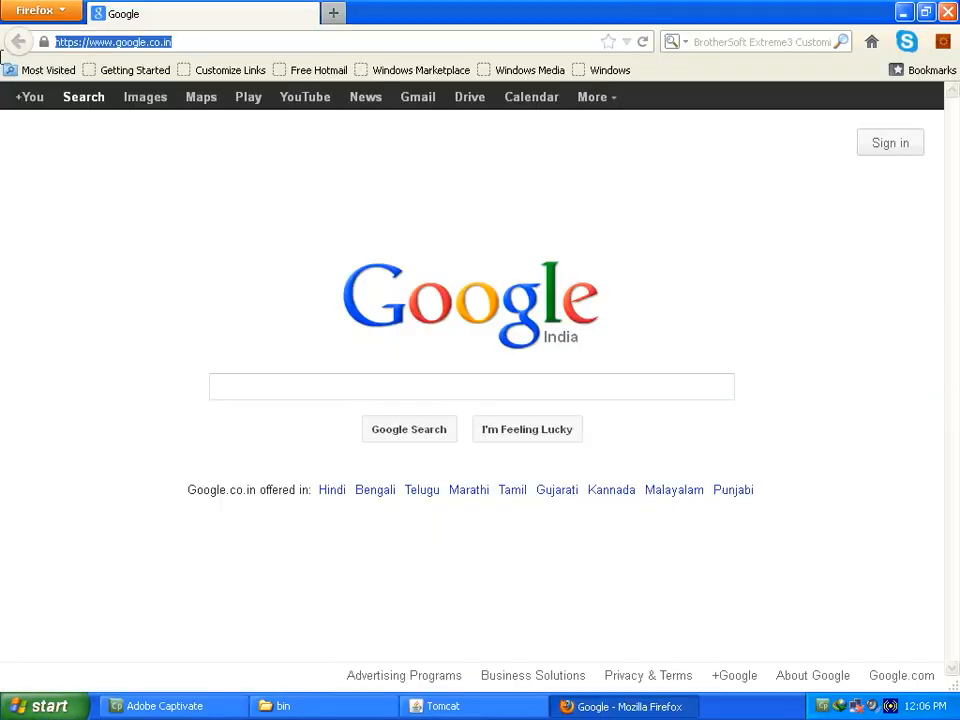
# Enter localhost and choose the localhost:8080/activiti-explorer suggestion.
pyautogui.write('localhost')
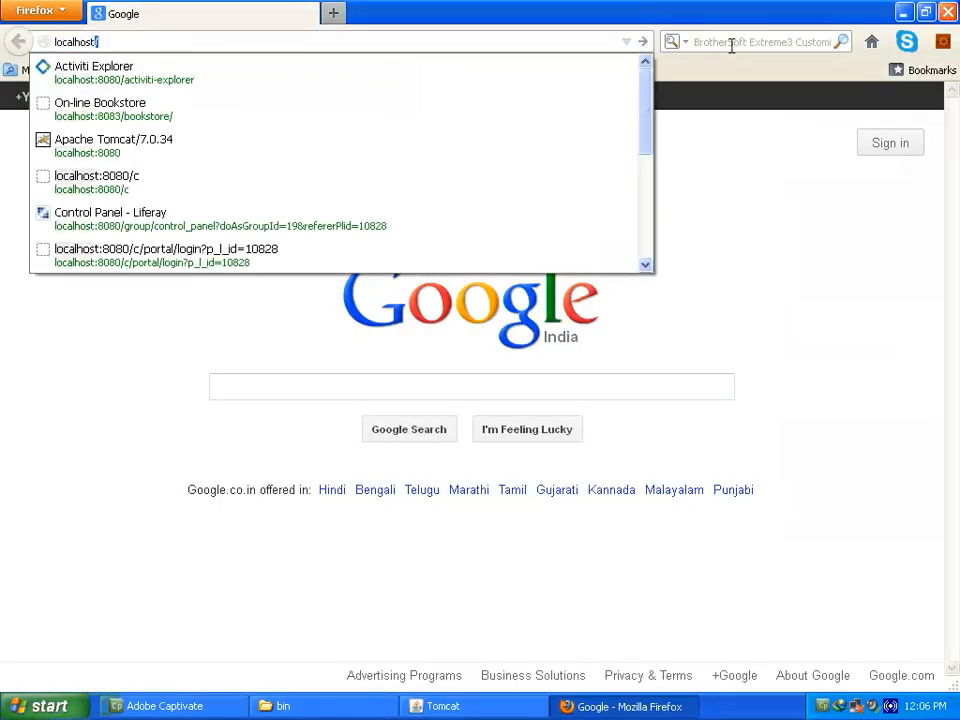
pyautogui.click(120, 73)
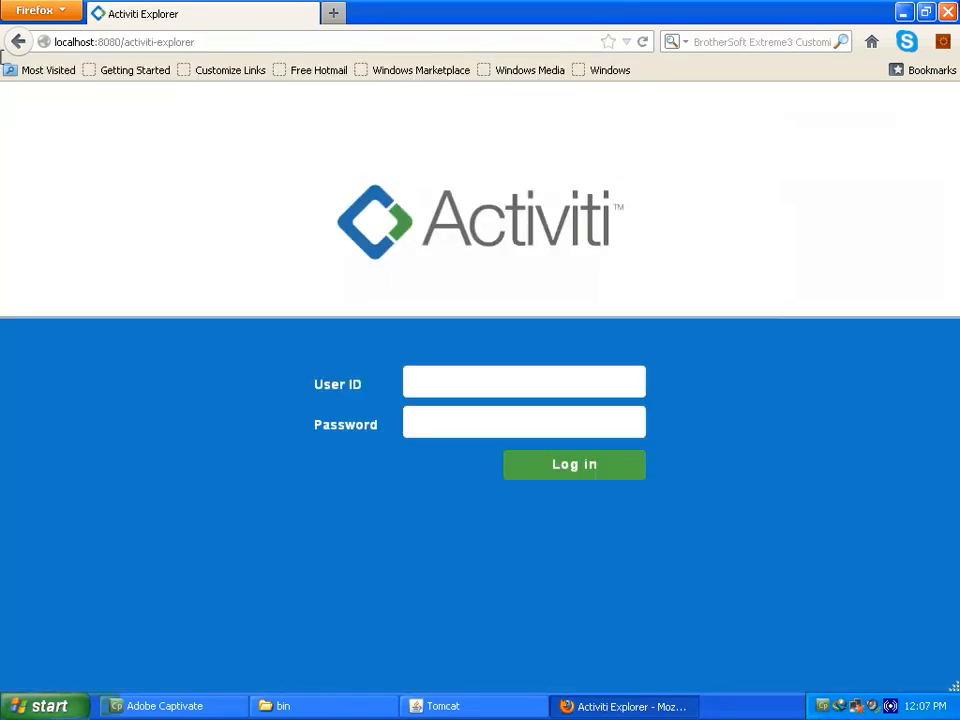
# Enter kermit as the User ID with its password and log in.
pyautogui.write('k')
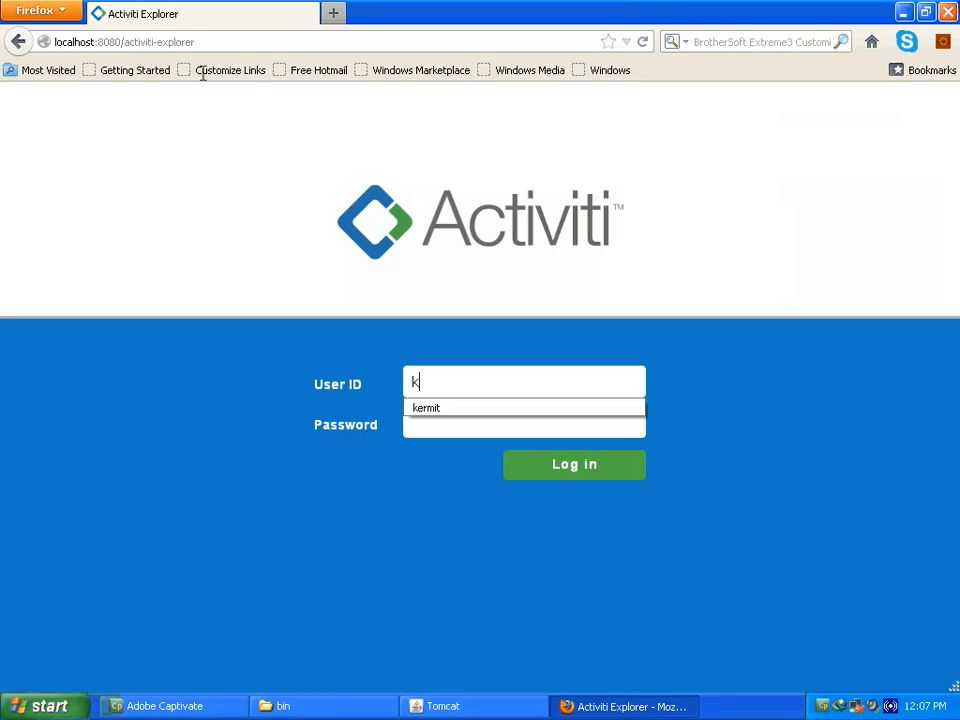
pyautogui.write('ermit')
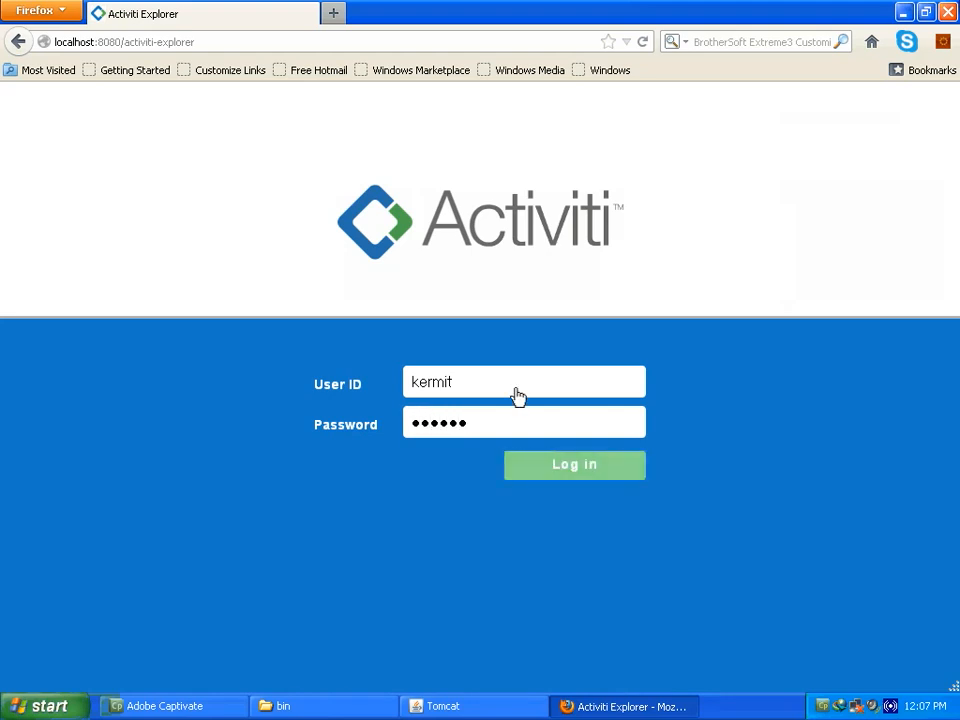
pyautogui.click(574, 465)
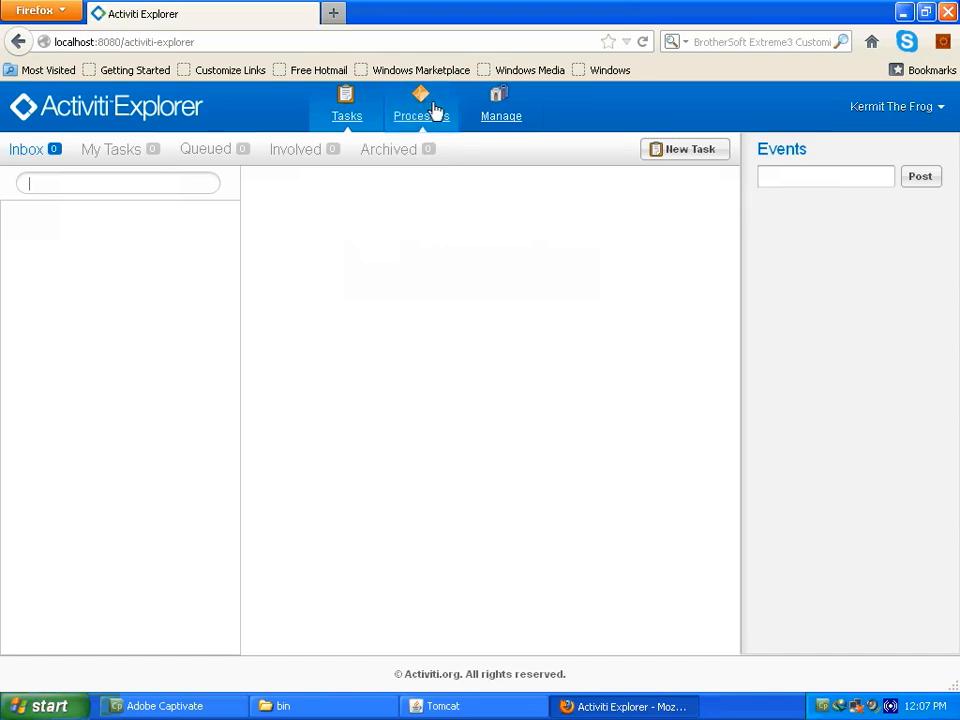
# Under Processes, view My instances, then the five deployed process definitions.
pyautogui.click(421, 104)
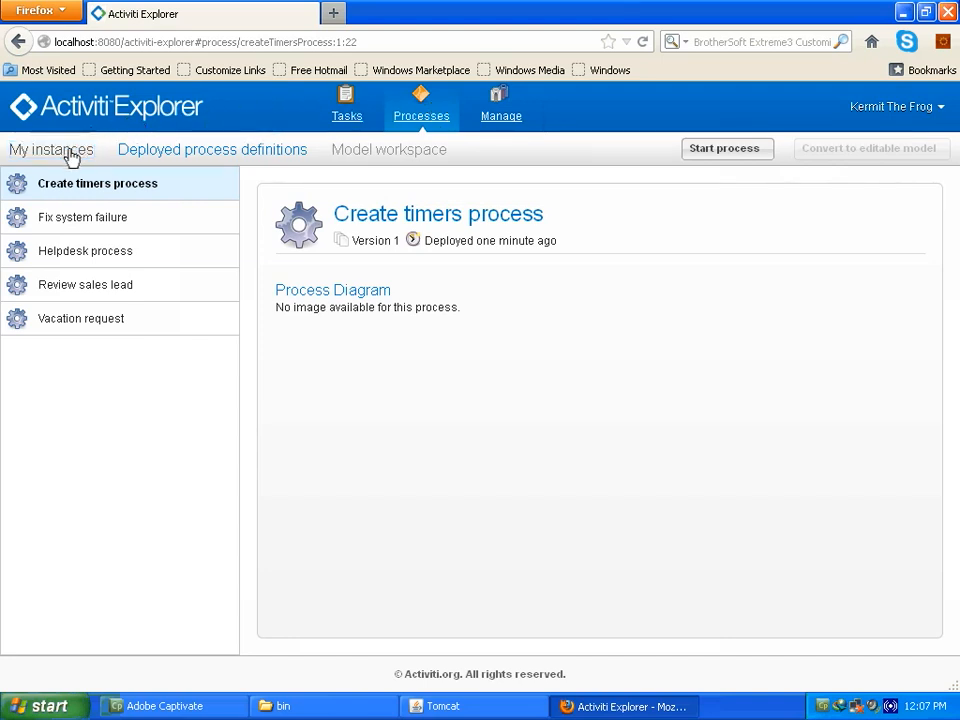
pyautogui.click(51, 149)
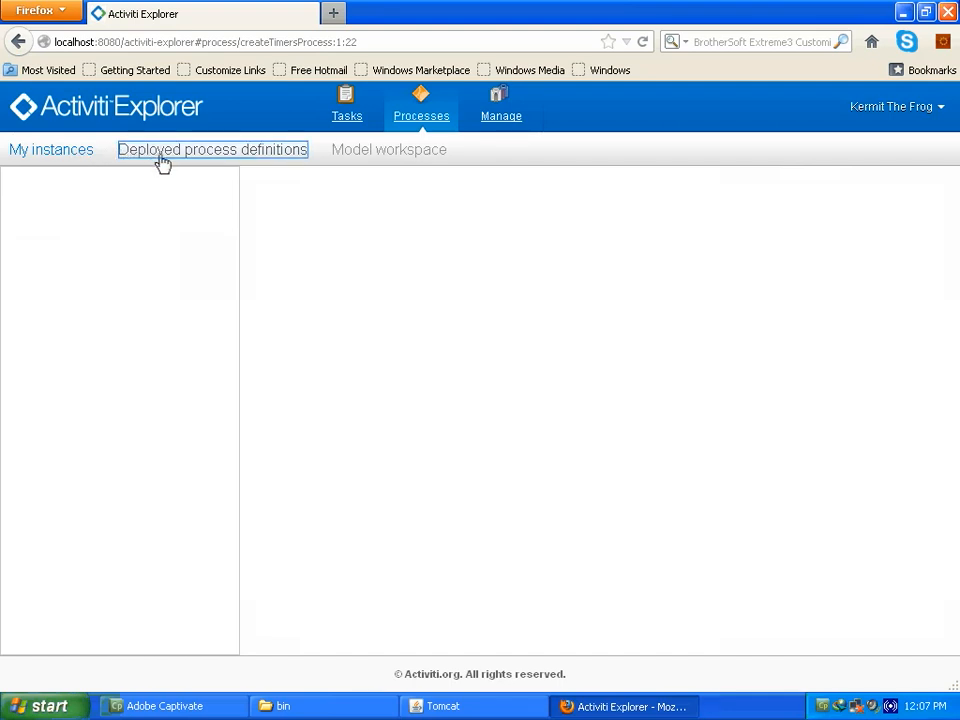
pyautogui.click(212, 149)
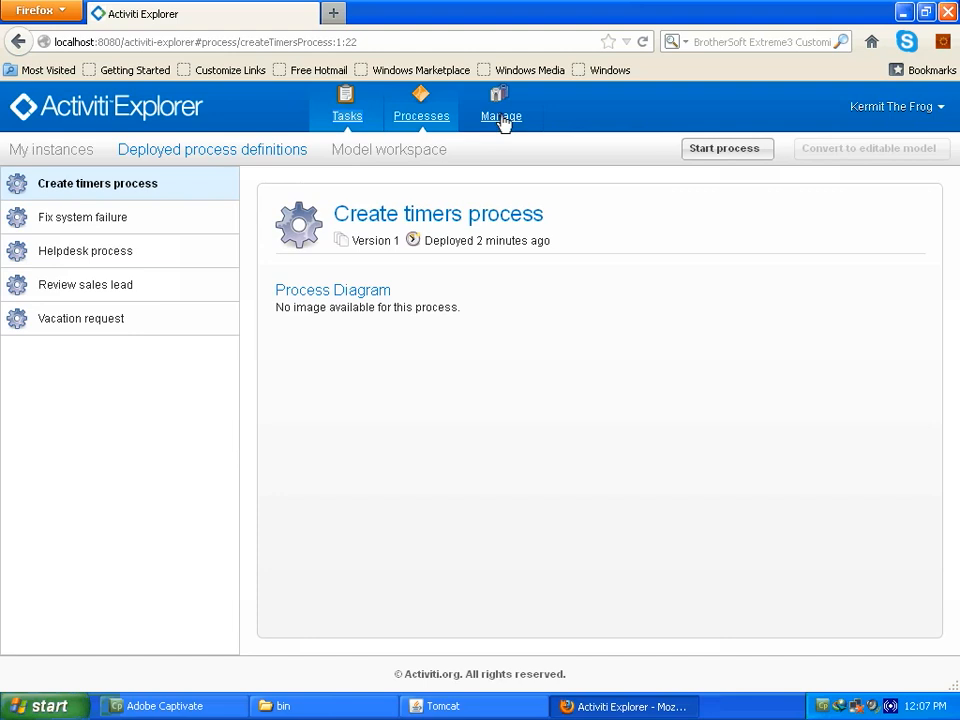
# Show all deployments under Manage, then open and close the Upload new deployment dialog.
pyautogui.click(500, 104)
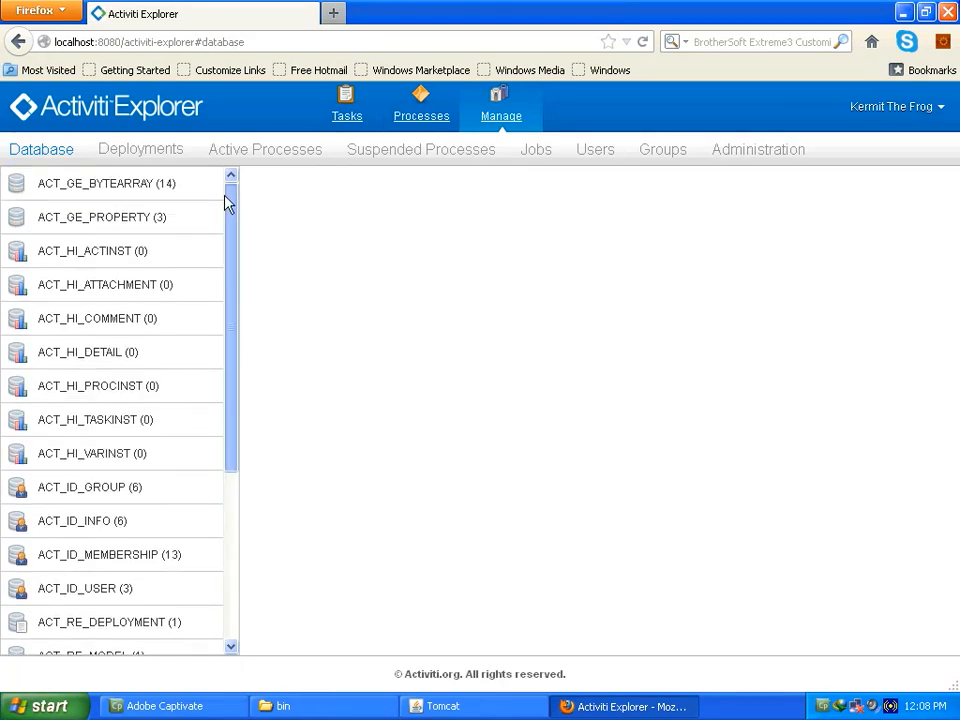
pyautogui.moveTo(228, 190)
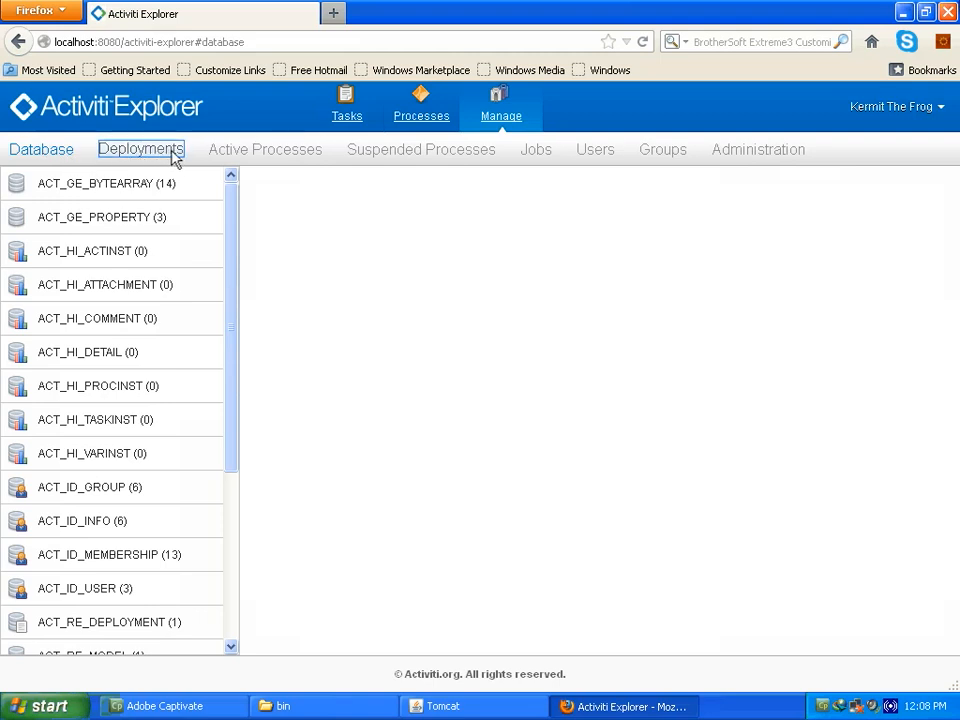
pyautogui.click(141, 149)
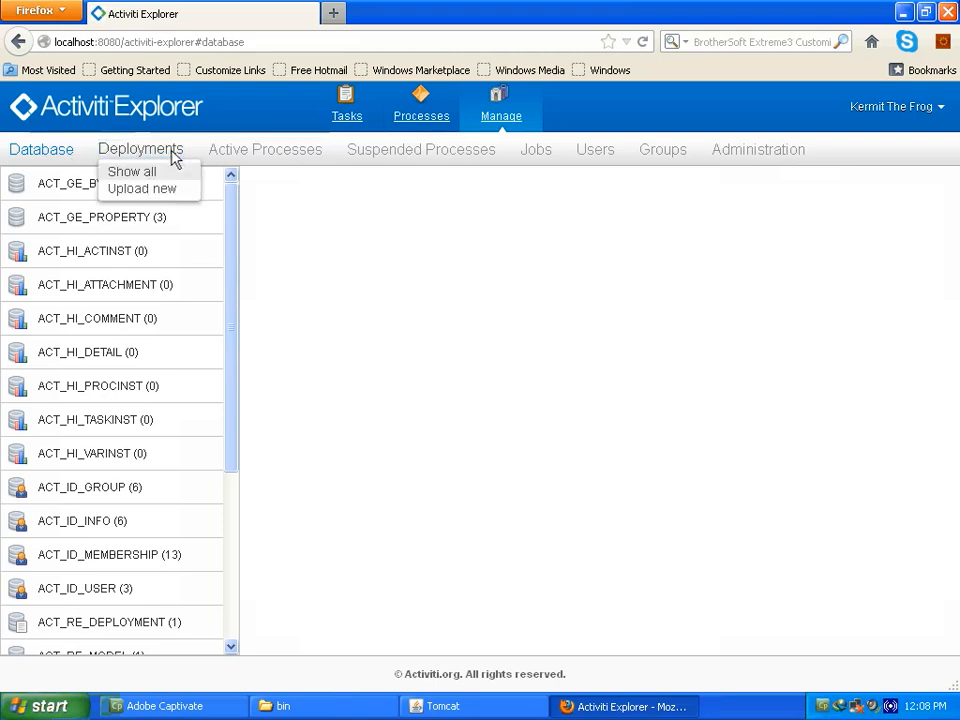
pyautogui.moveTo(151, 176)
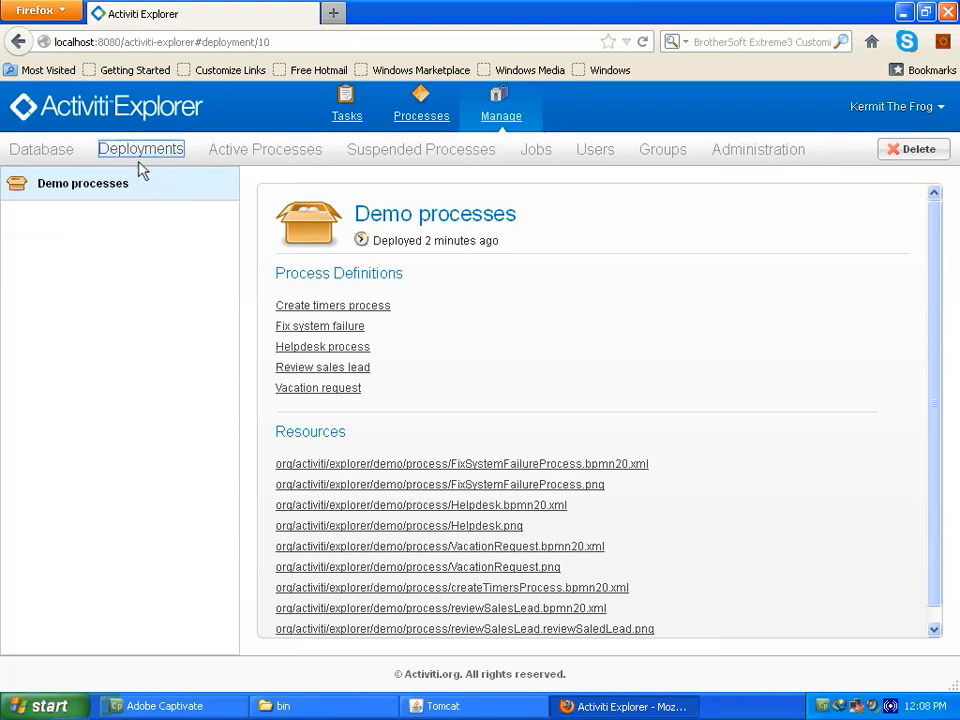
pyautogui.moveTo(147, 161)
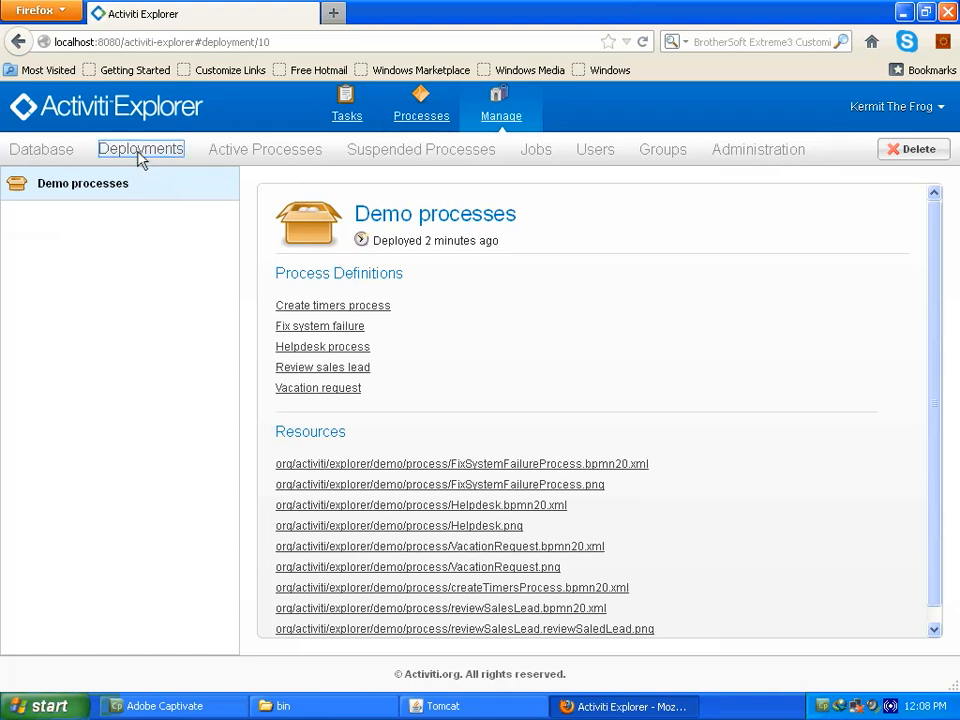
pyautogui.click(140, 149)
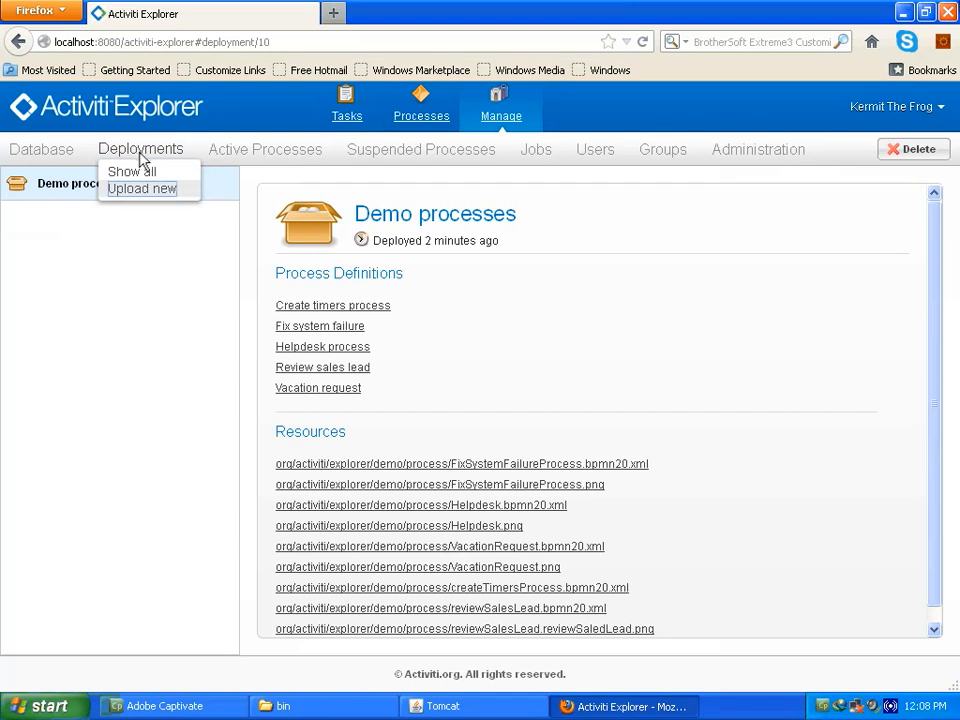
pyautogui.moveTo(149, 195)
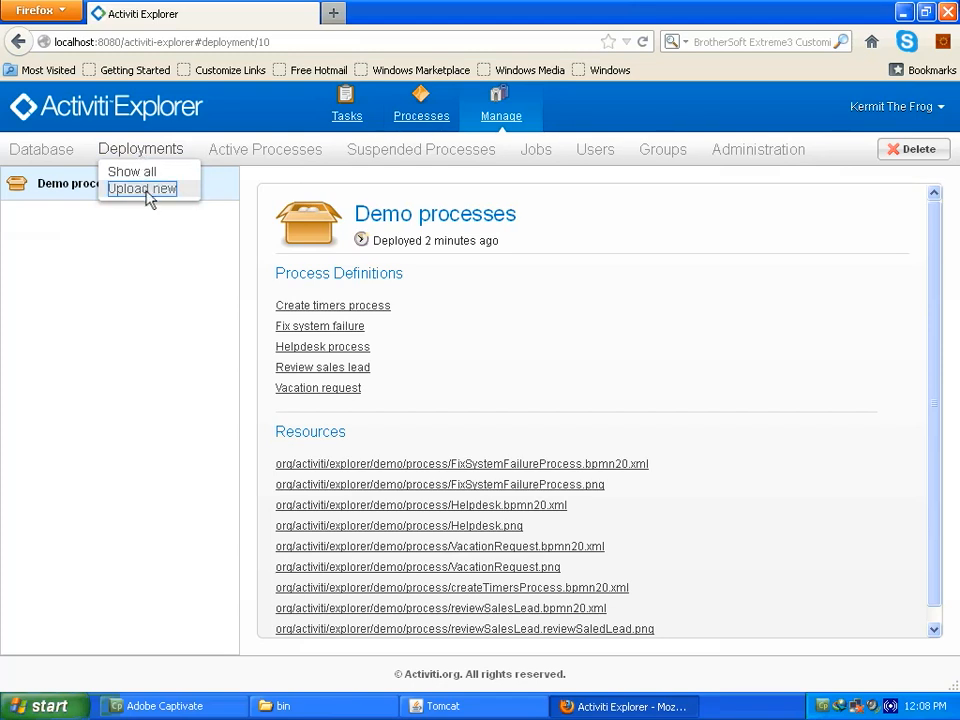
pyautogui.click(143, 189)
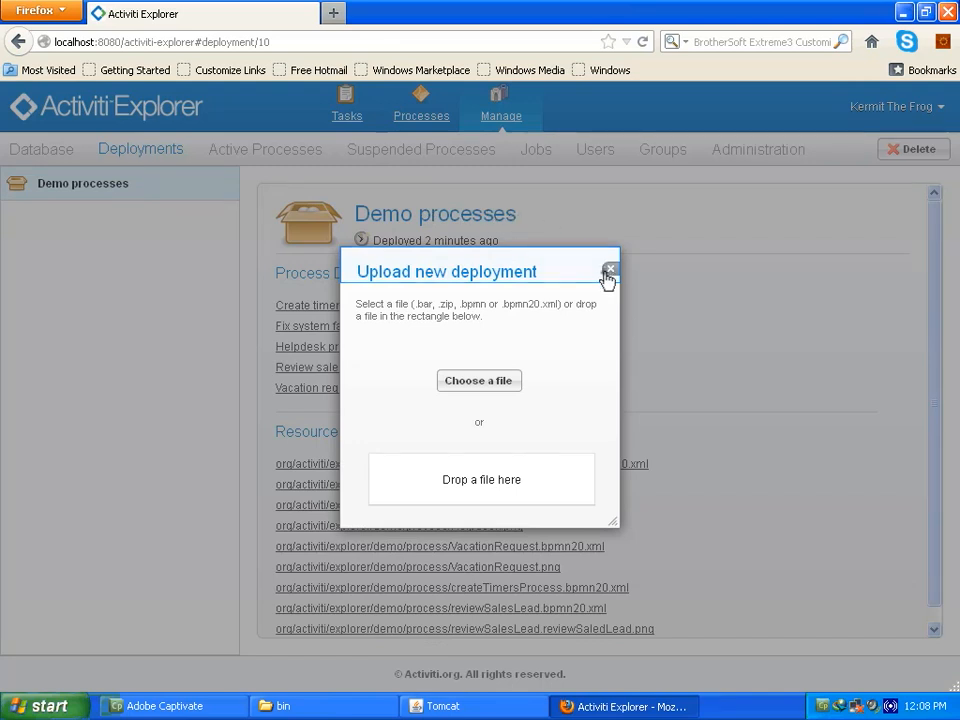
pyautogui.click(610, 271)
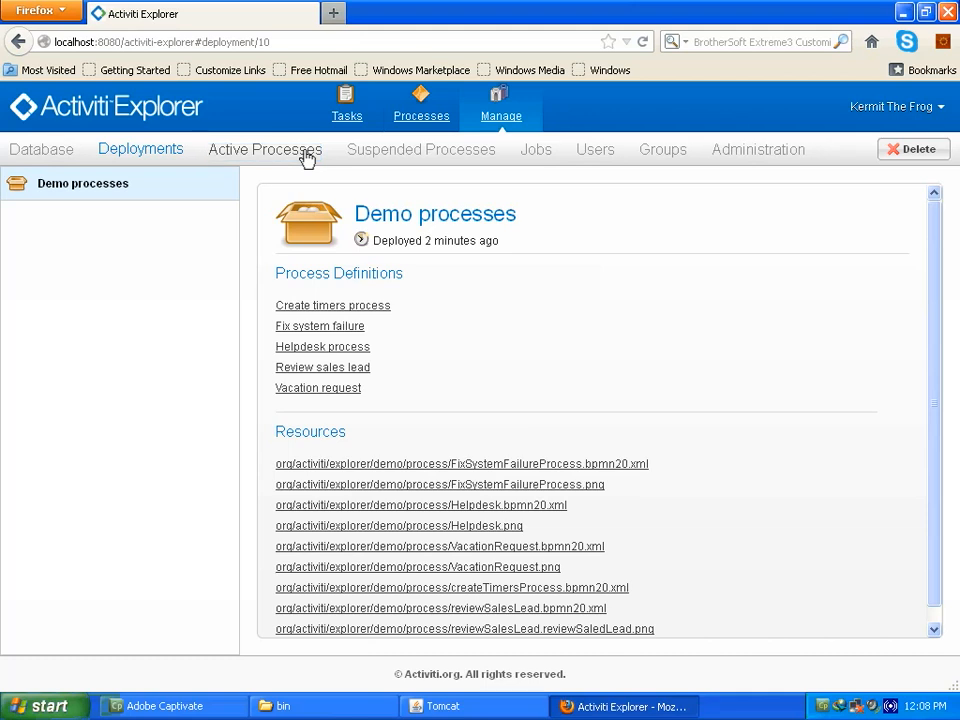
# Check the five Active Processes, then open the empty Suspended Processes list.
pyautogui.click(264, 149)
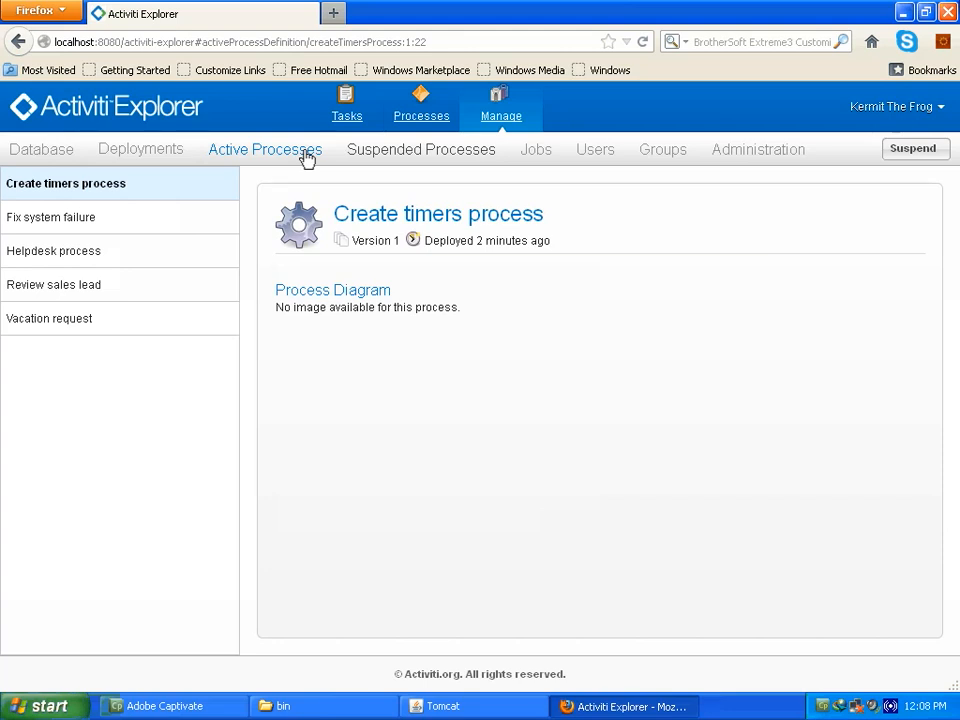
pyautogui.moveTo(445, 149)
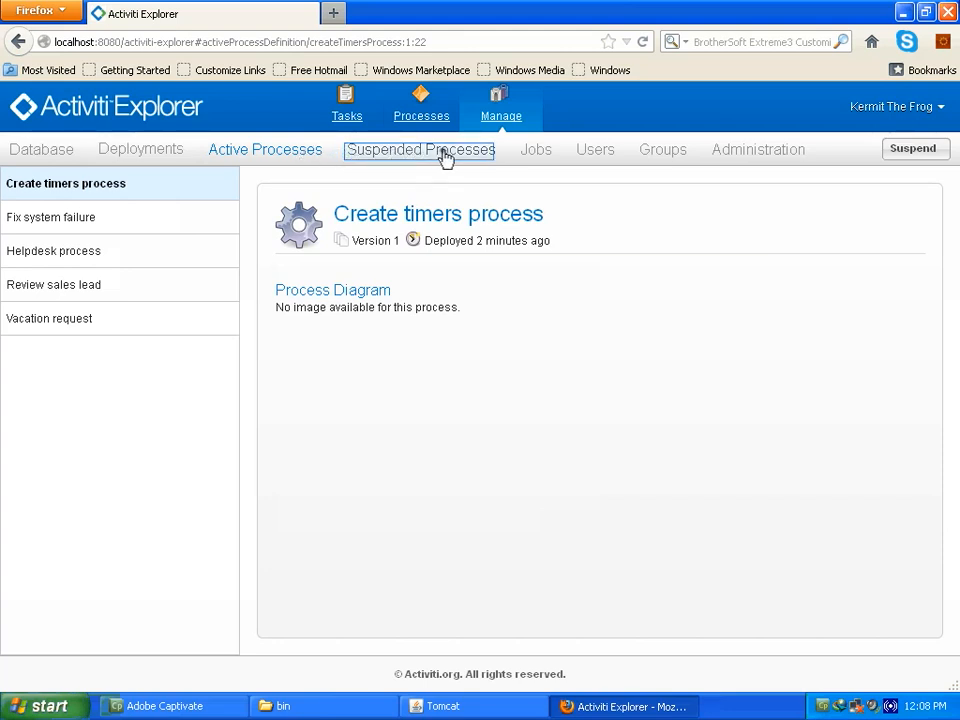
pyautogui.click(421, 149)
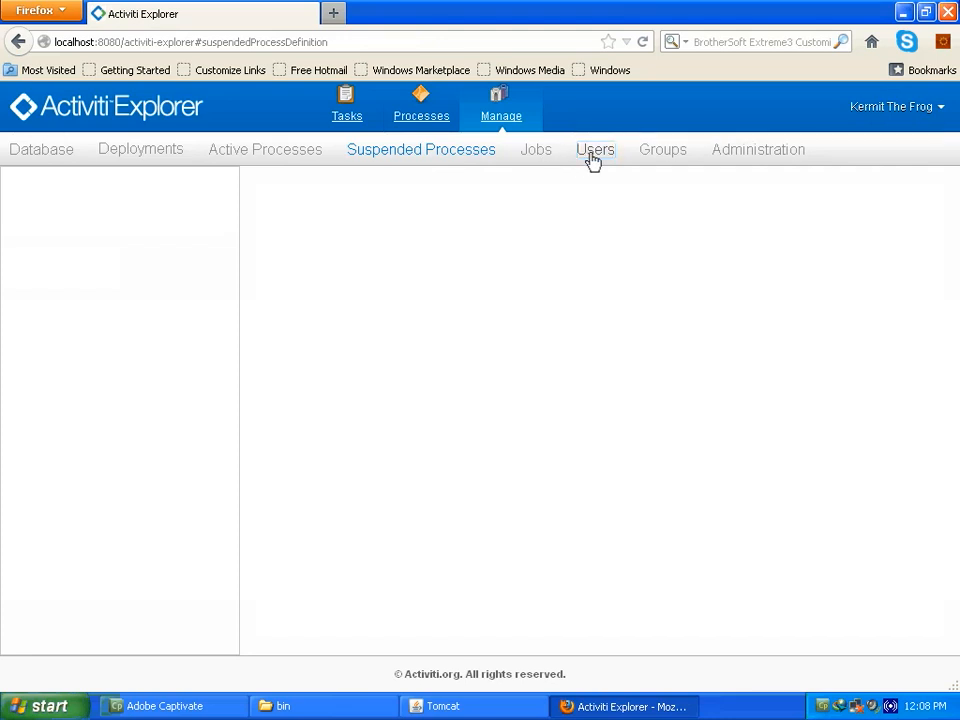
# View the fozzie, gonzo and kermit user profiles, then cancel the Create user form.
pyautogui.click(594, 149)
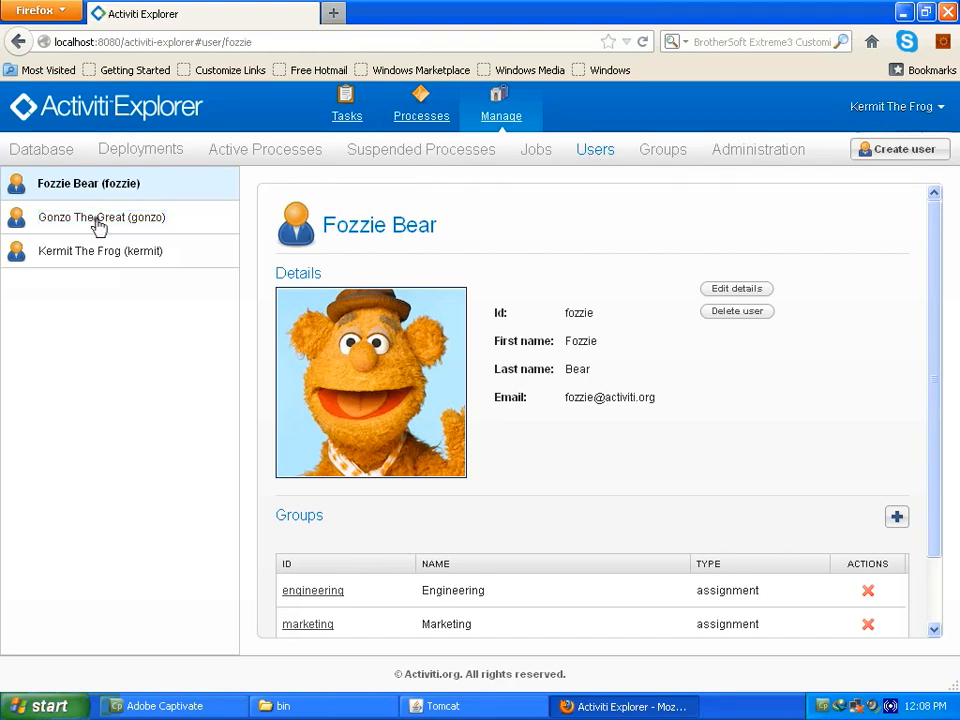
pyautogui.click(101, 217)
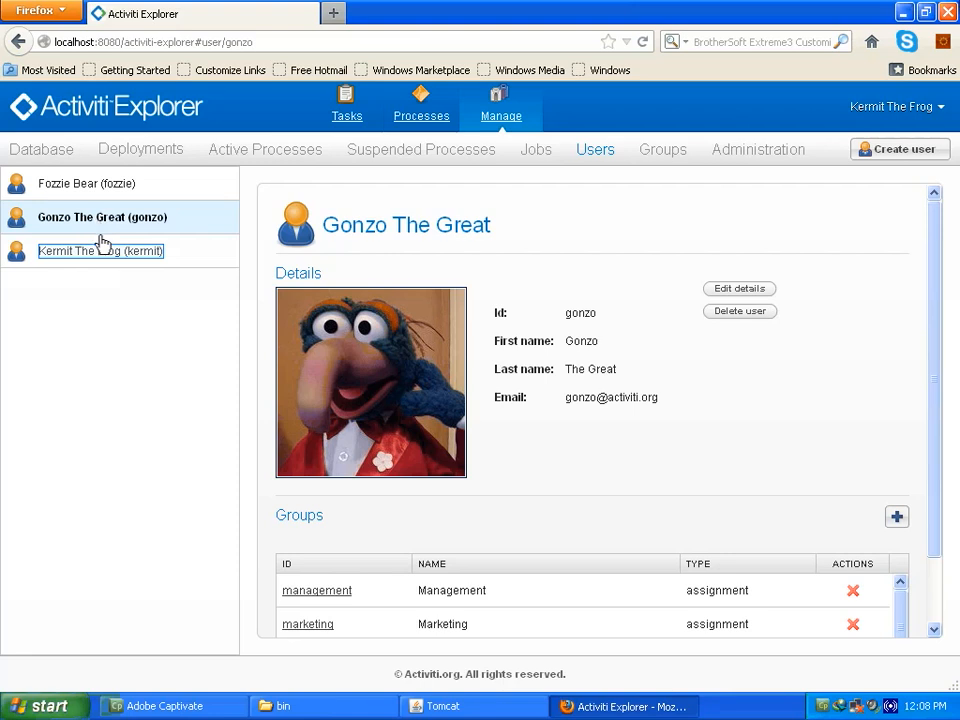
pyautogui.click(100, 251)
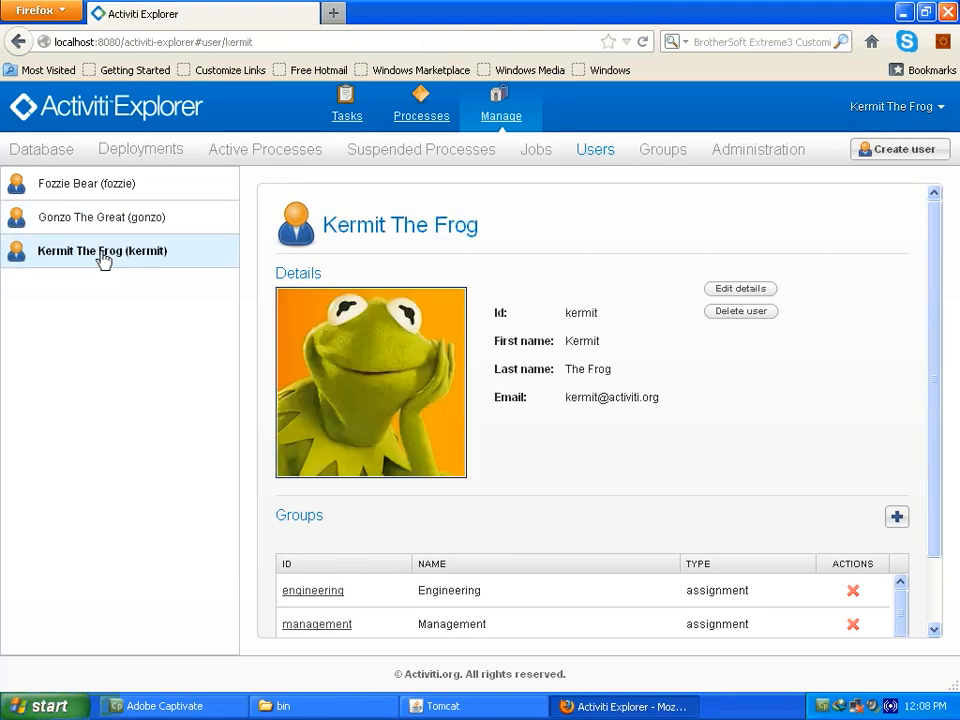
pyautogui.moveTo(298, 258)
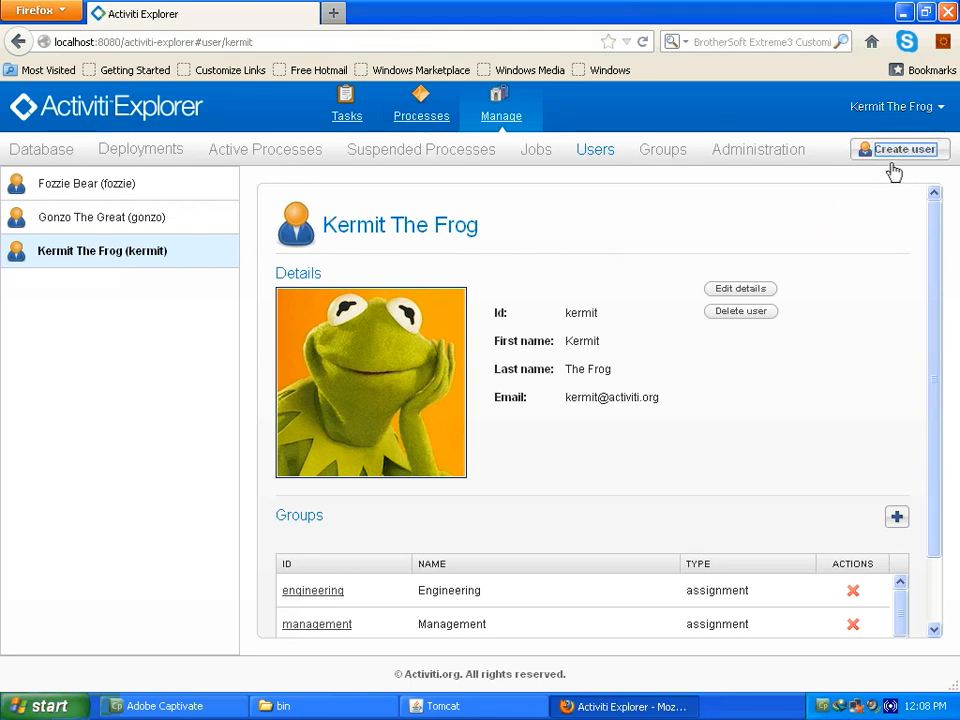
pyautogui.click(902, 149)
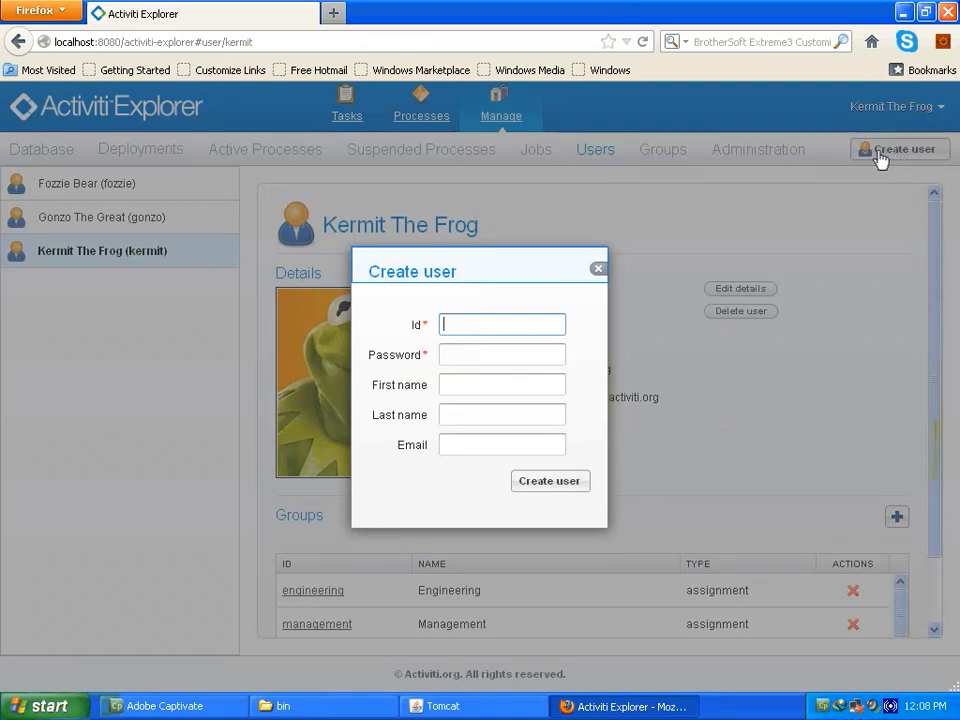
pyautogui.click(597, 268)
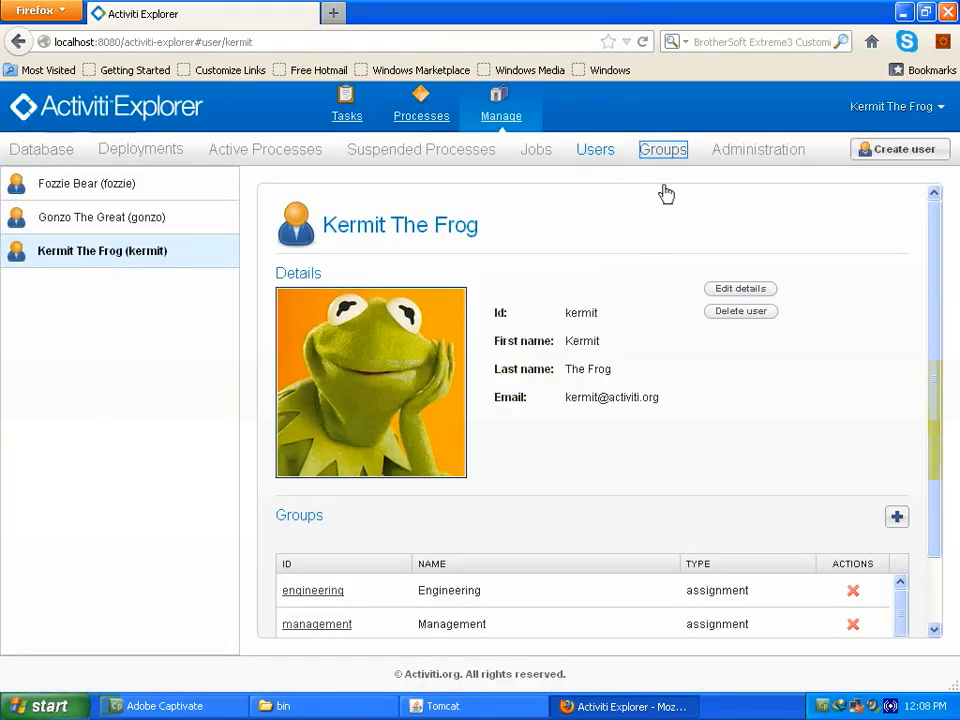
# List the six groups and show the User group's members fozzie, gonzo and kermit.
pyautogui.click(662, 149)
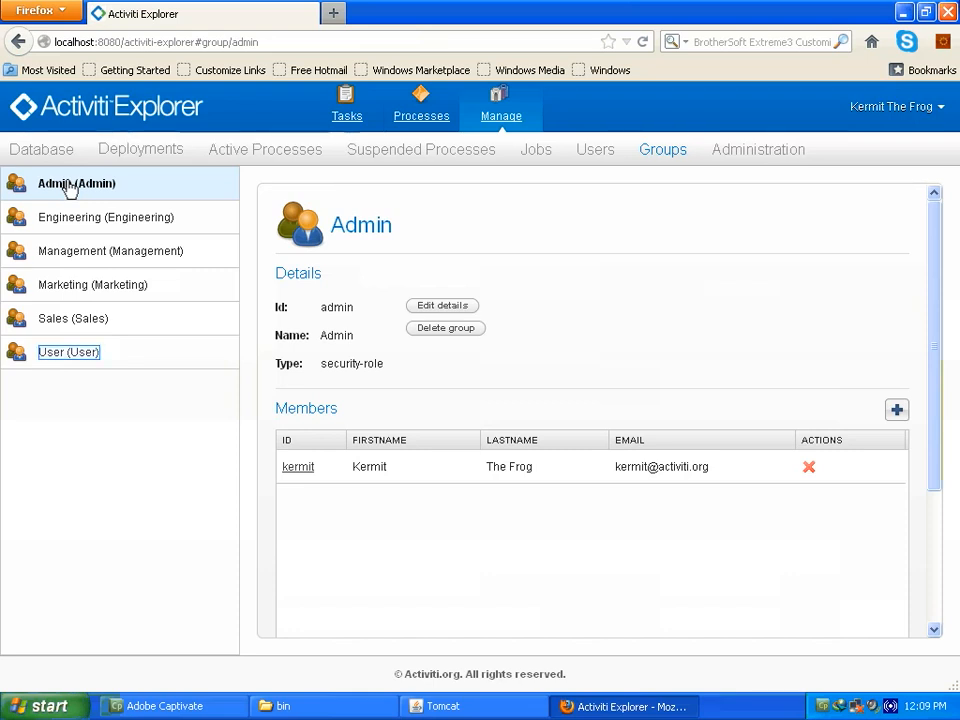
pyautogui.moveTo(80, 360)
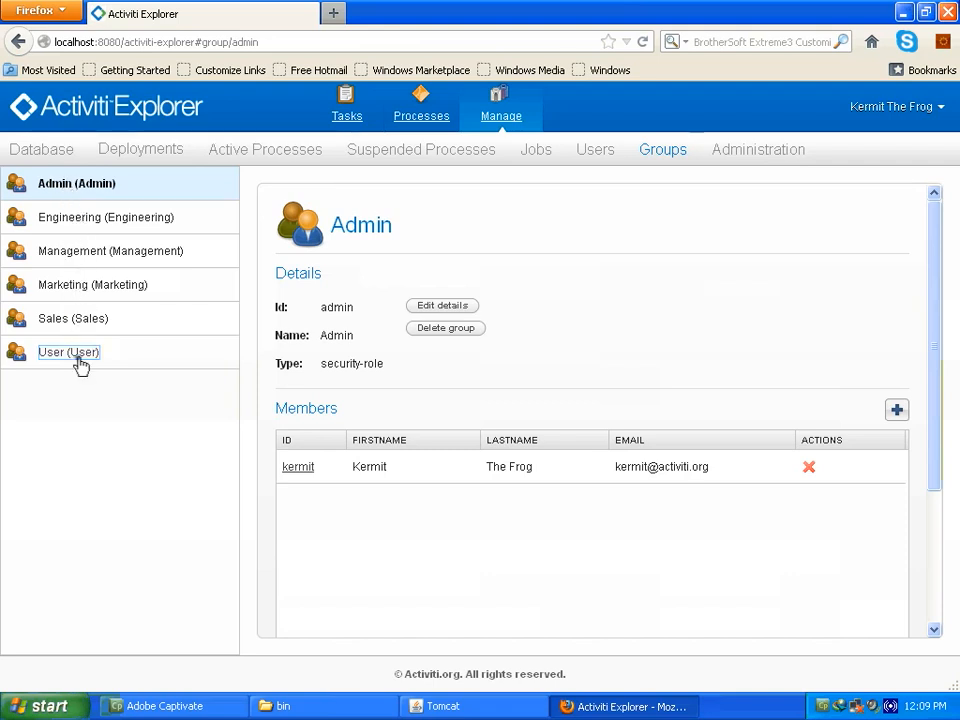
pyautogui.click(68, 352)
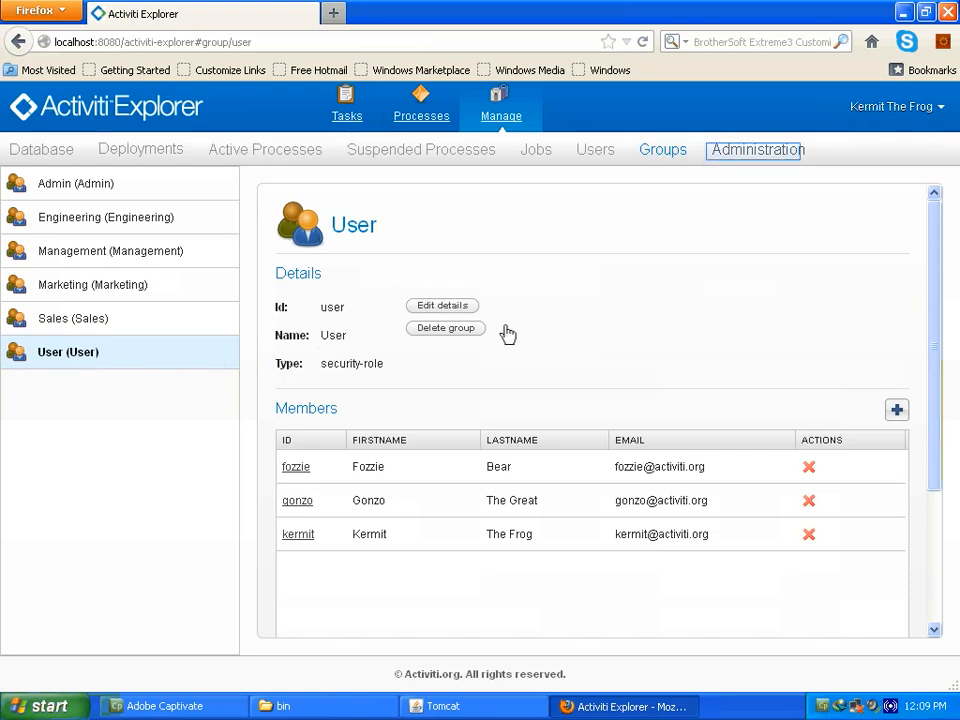
pyautogui.moveTo(749, 165)
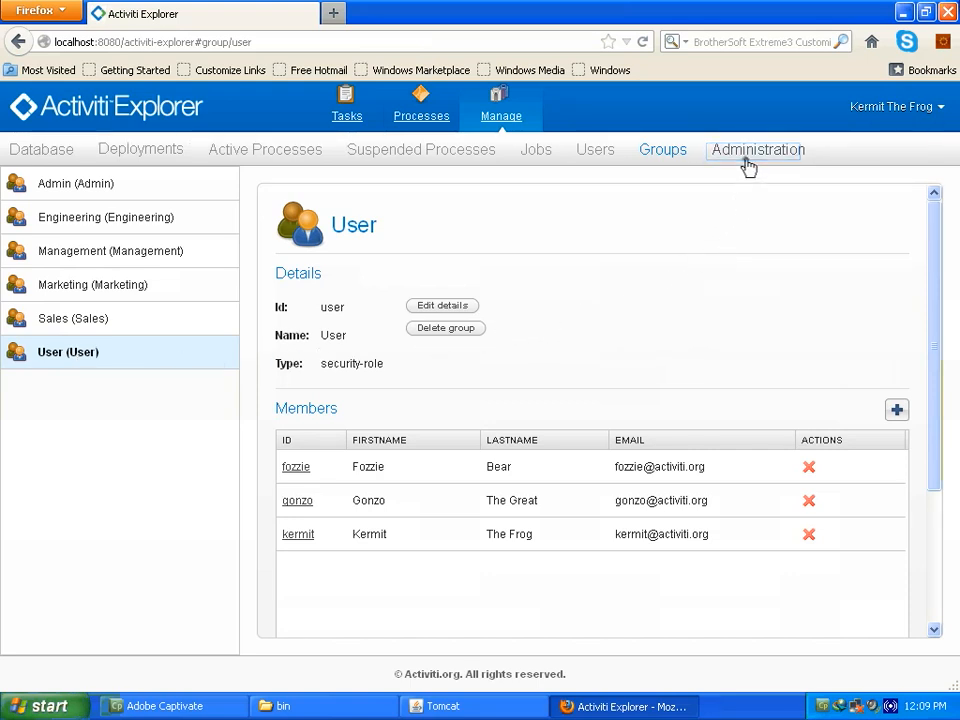
# View the empty running and completed process instances, then the h2 database settings.
pyautogui.click(757, 149)
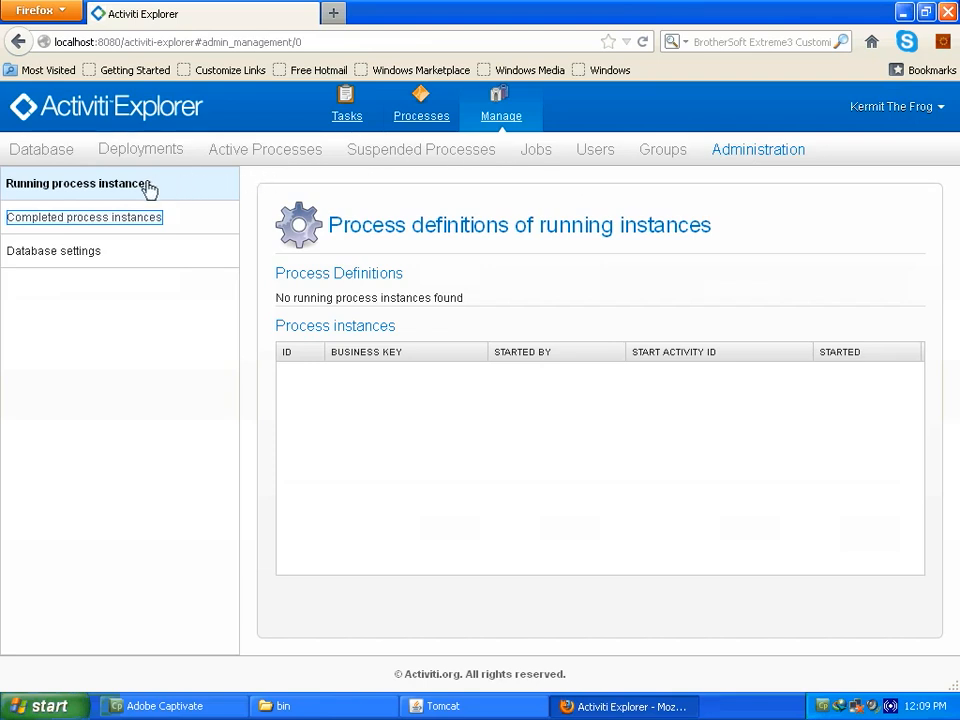
pyautogui.click(85, 217)
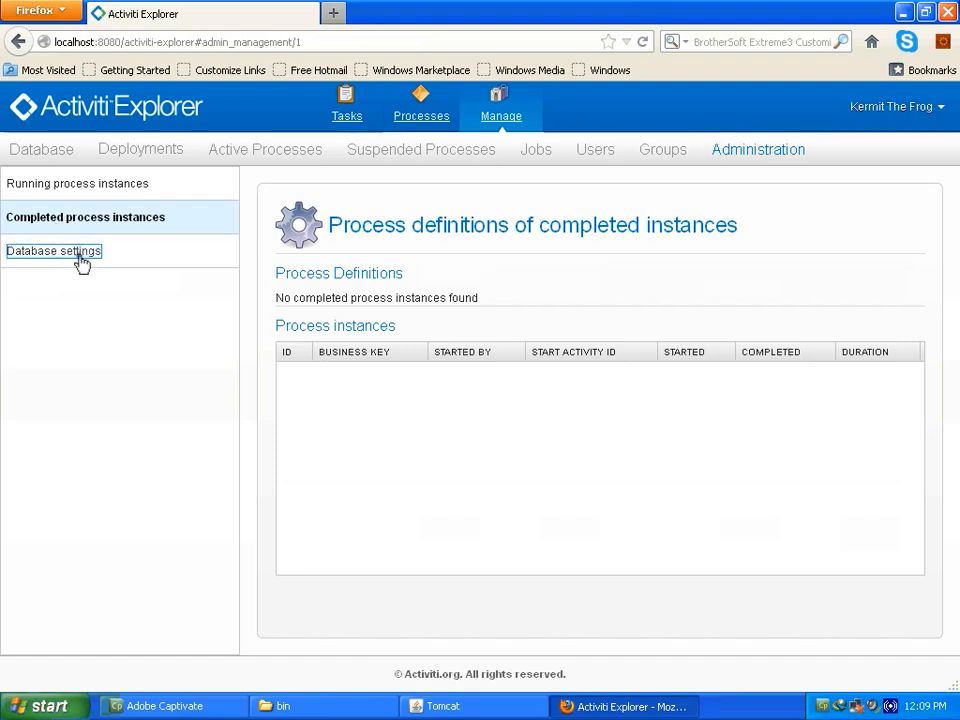
pyautogui.click(54, 251)
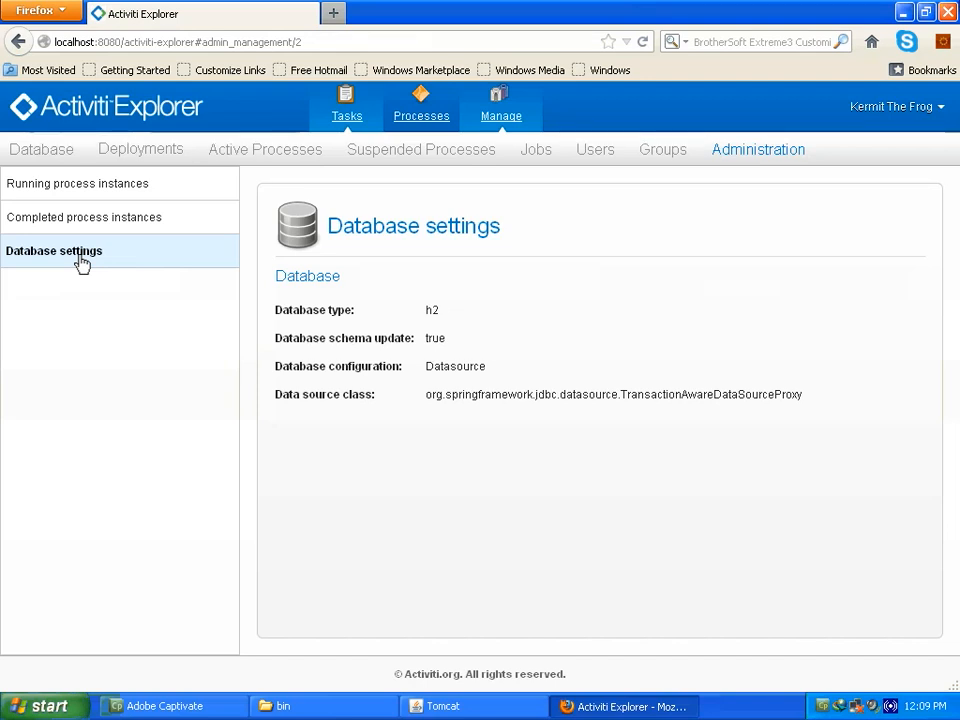
pyautogui.moveTo(353, 150)
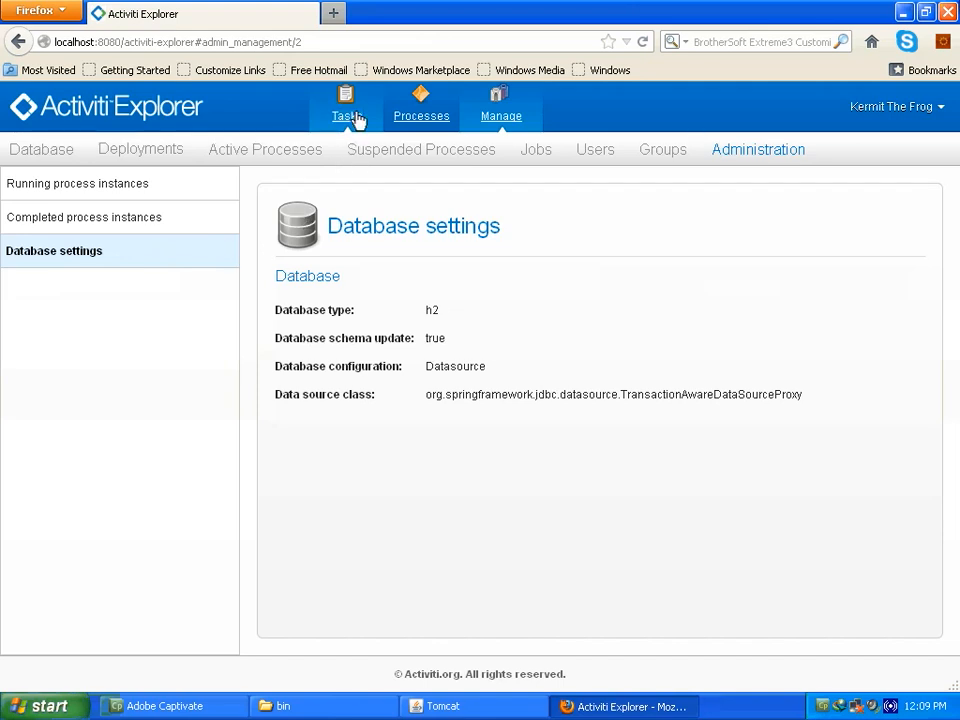
# Check the empty My Tasks, Queued, Involved and Archived task lists, then log out.
pyautogui.click(345, 110)
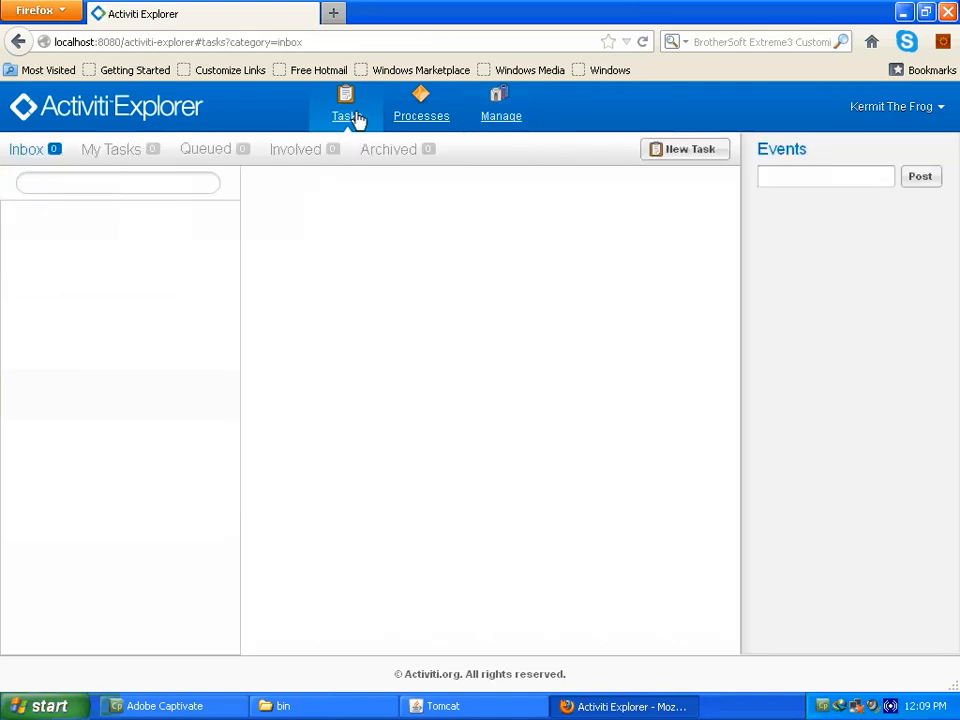
pyautogui.moveTo(90, 127)
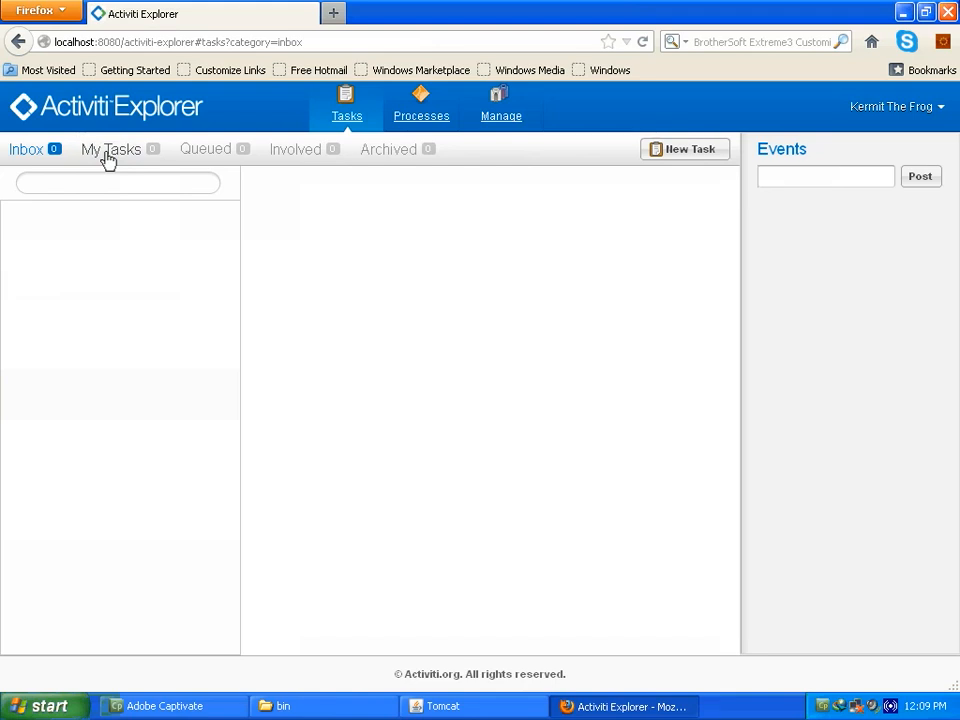
pyautogui.click(107, 149)
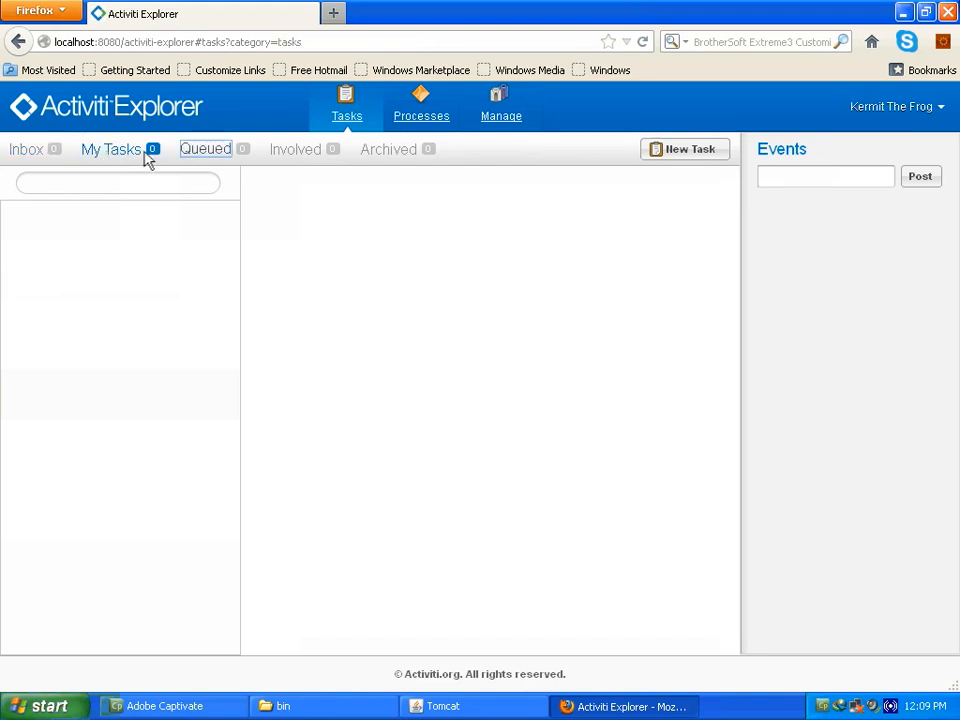
pyautogui.click(204, 149)
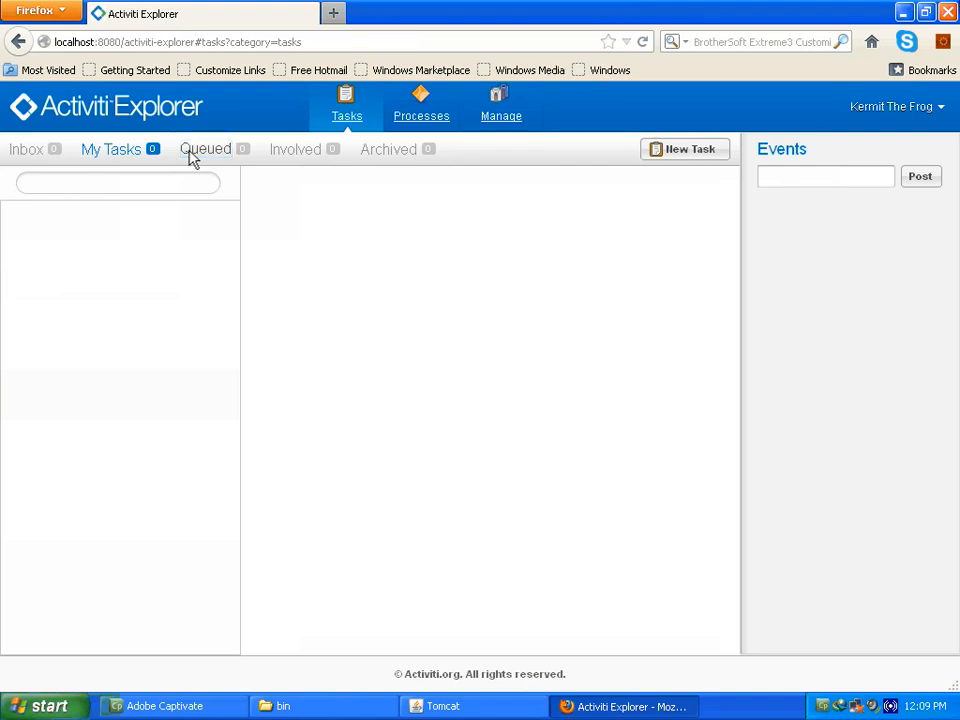
pyautogui.click(204, 149)
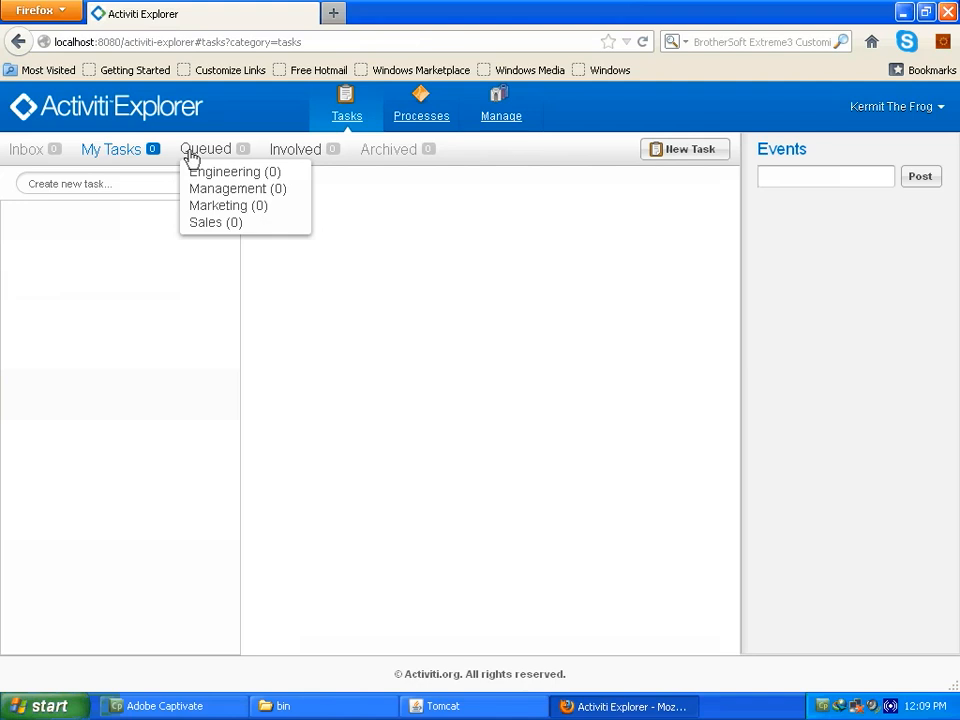
pyautogui.moveTo(264, 155)
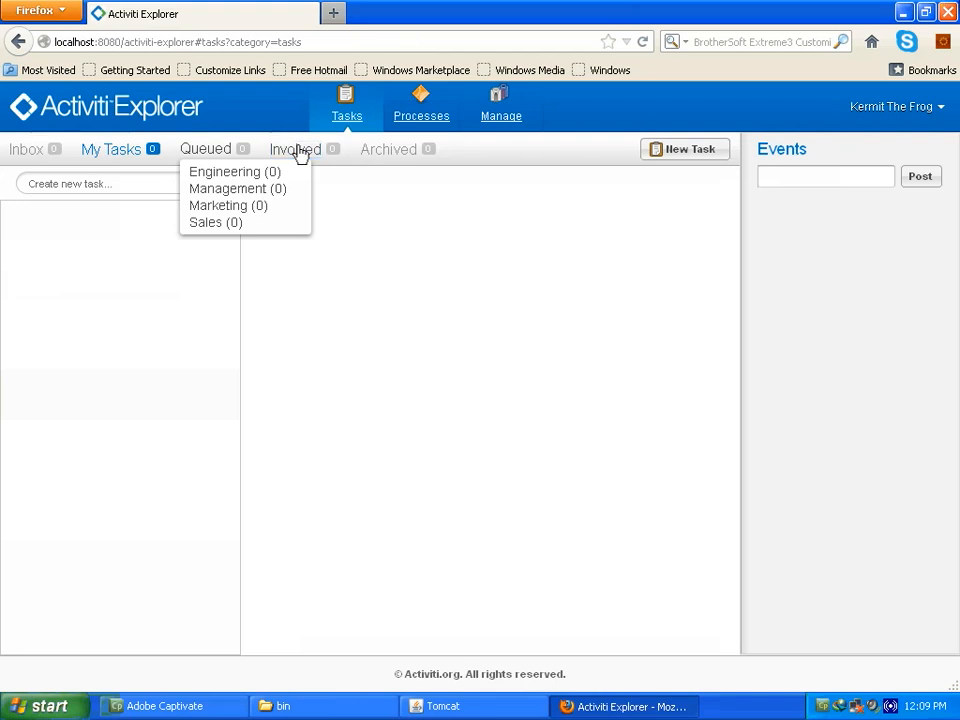
pyautogui.click(294, 149)
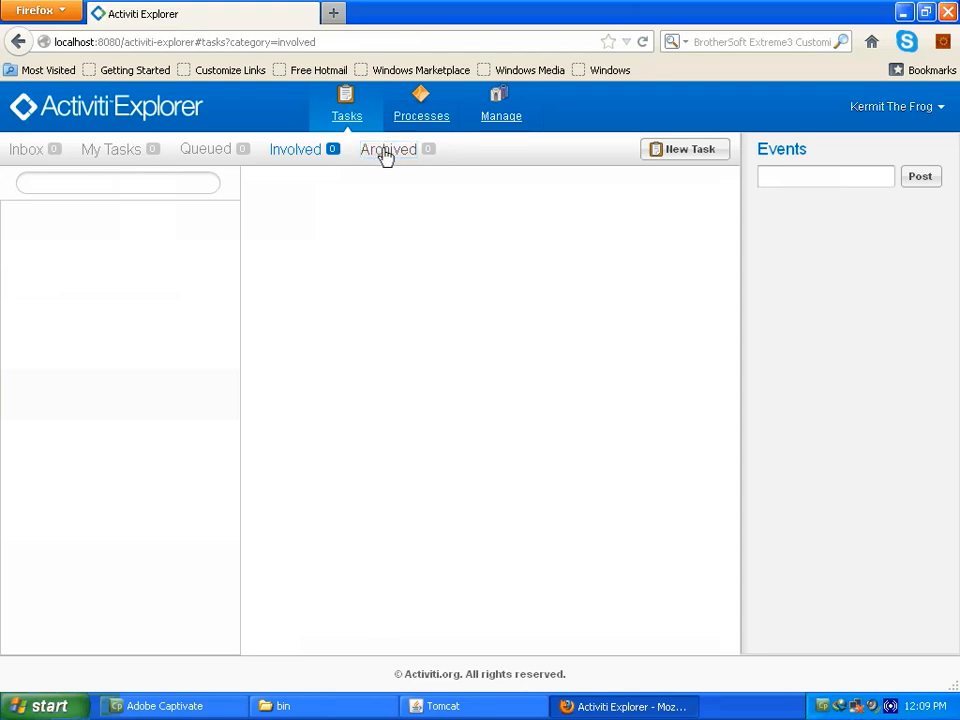
pyautogui.click(388, 149)
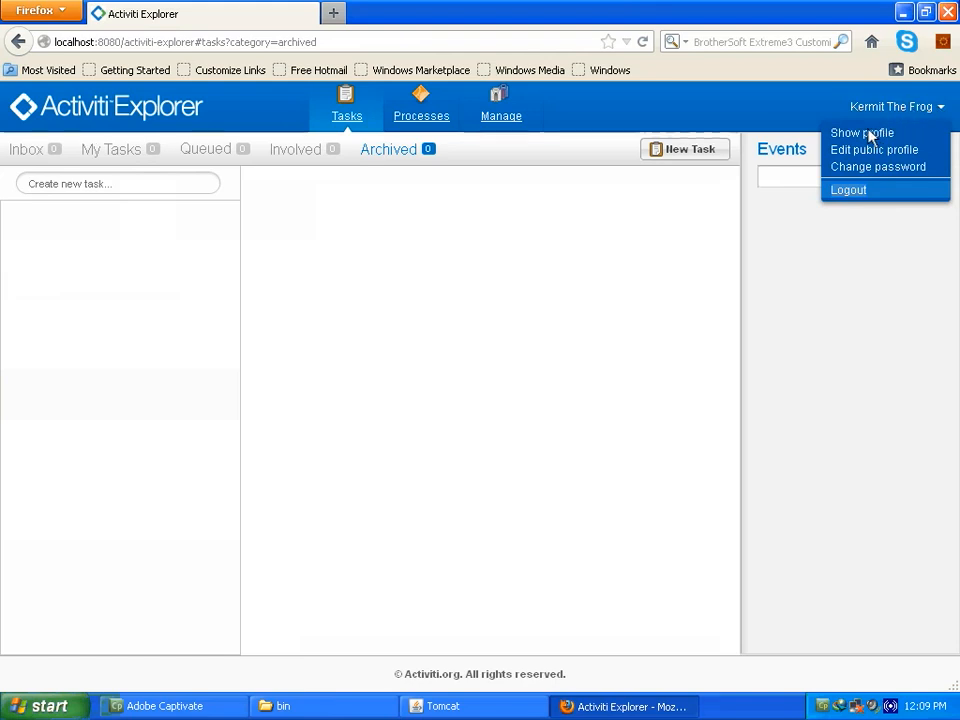
pyautogui.click(849, 190)
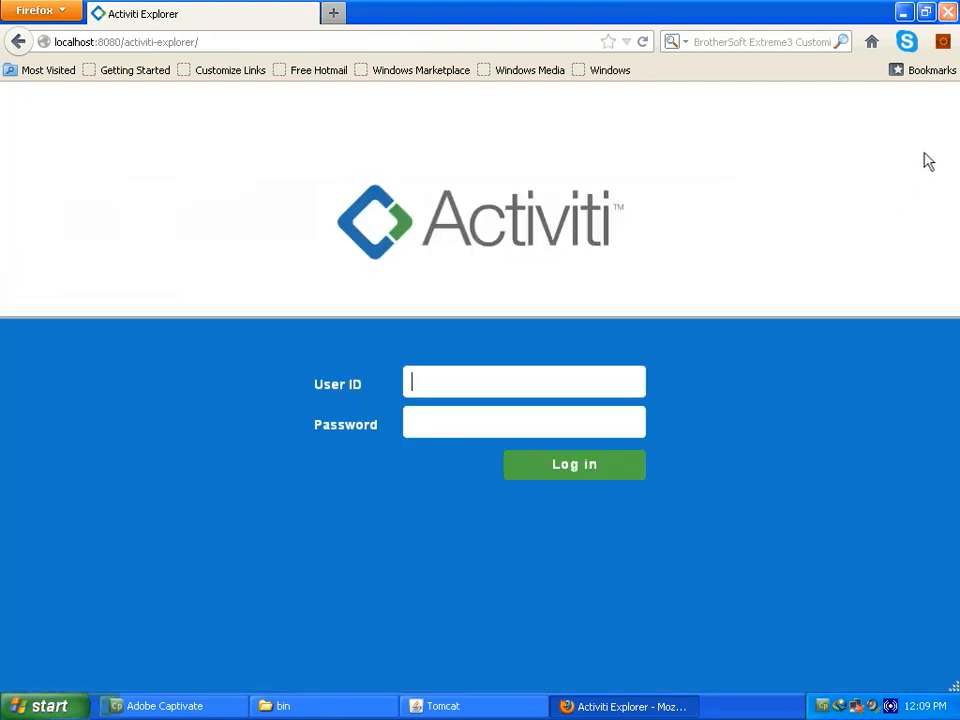